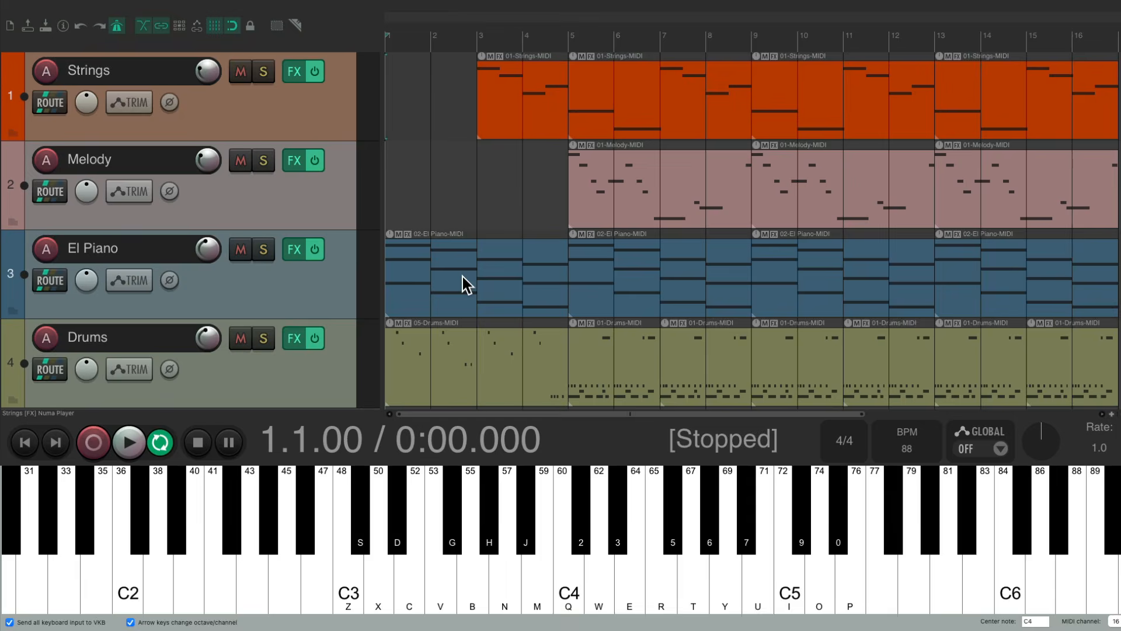
mouse_move(338, 282)
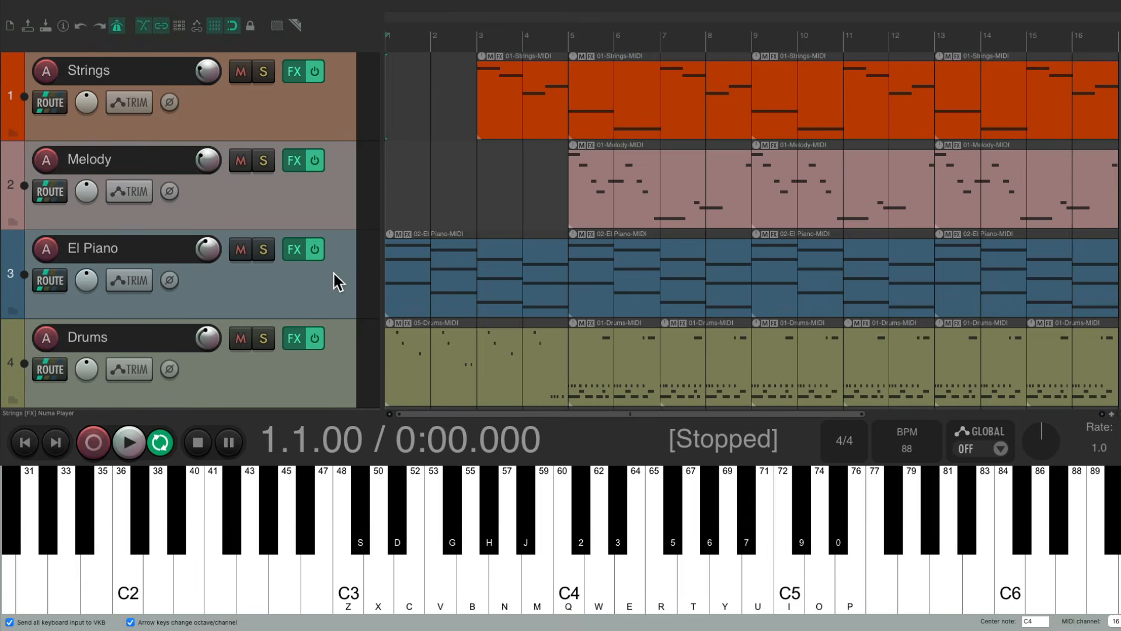
mouse_move(323, 121)
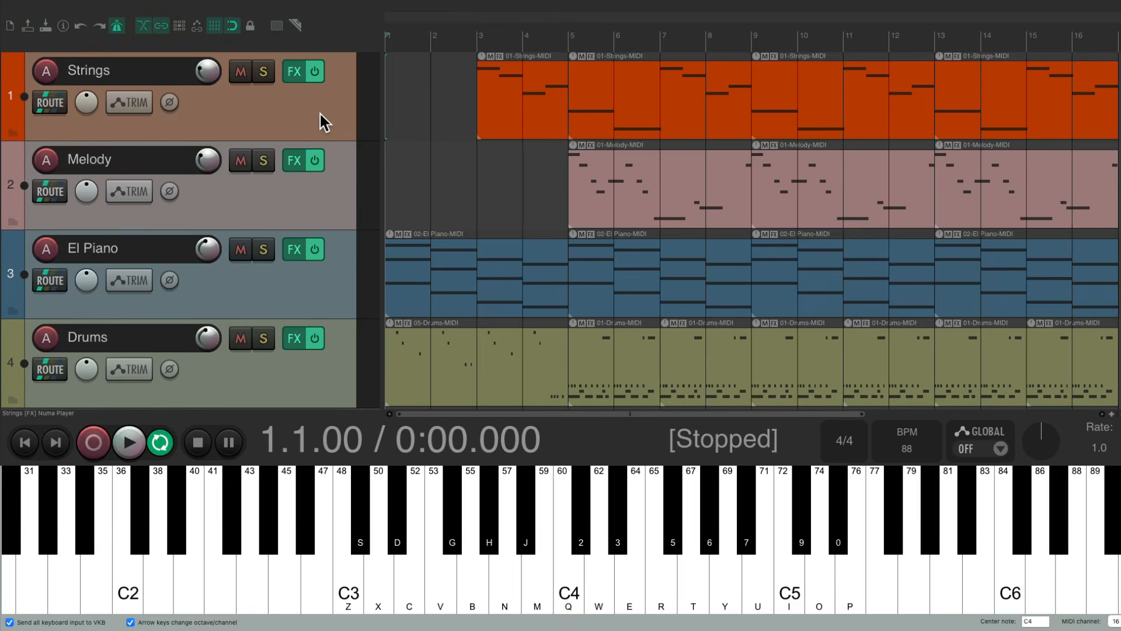
Enable 'Automatic record-arm when track selected' from the Strings record-arm button's options.
left_click(129, 441)
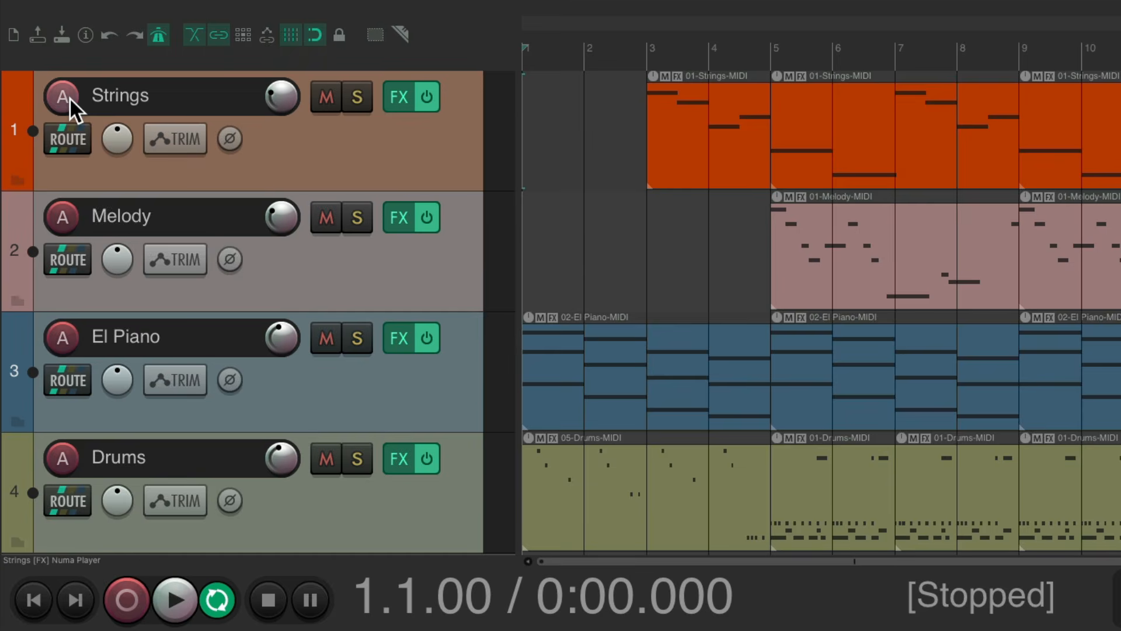
mouse_move(63, 217)
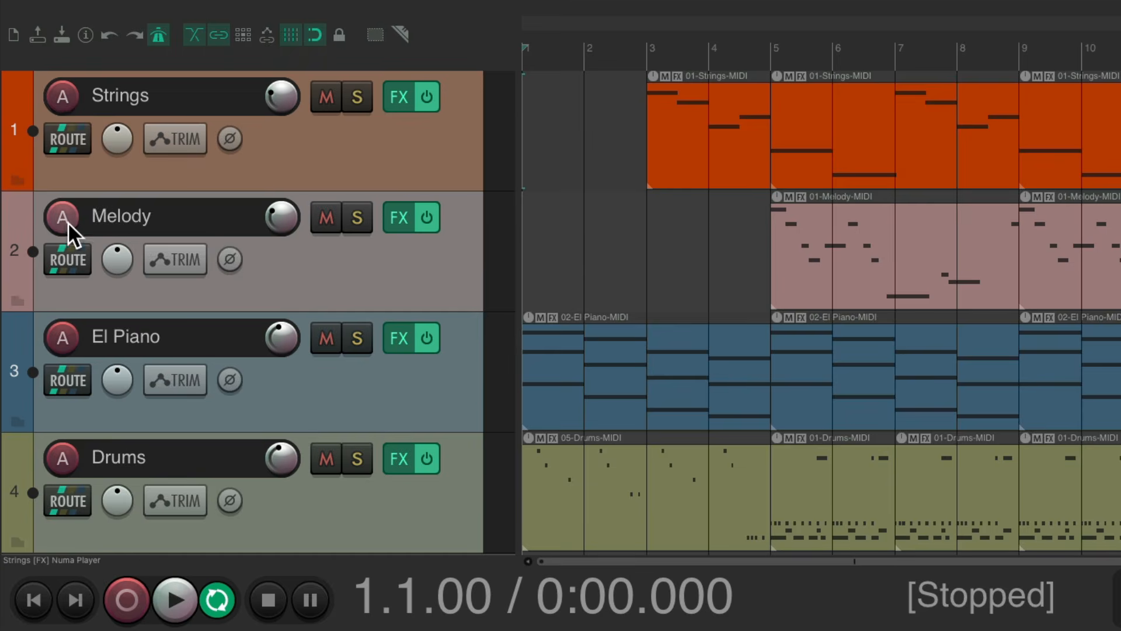
left_click(62, 95)
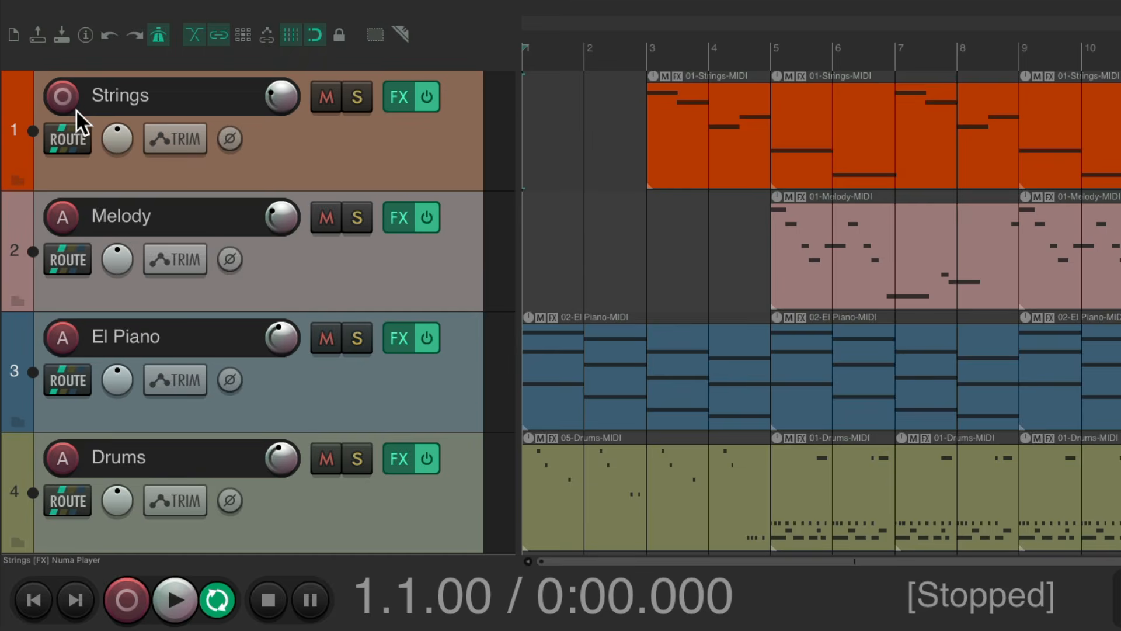
left_click(62, 96)
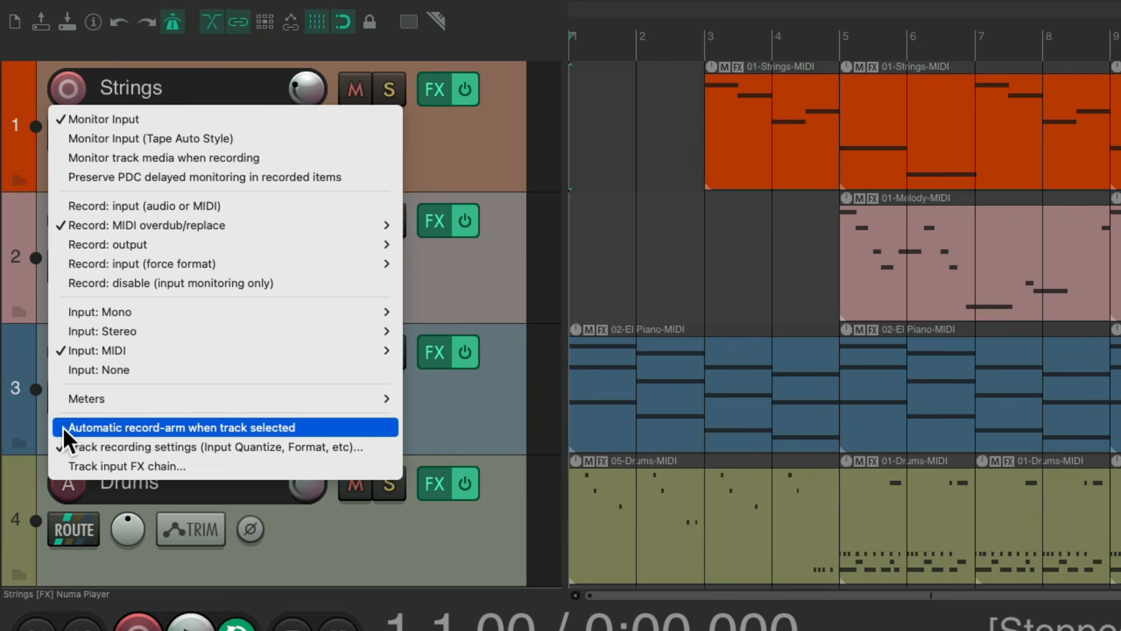
mouse_move(168, 441)
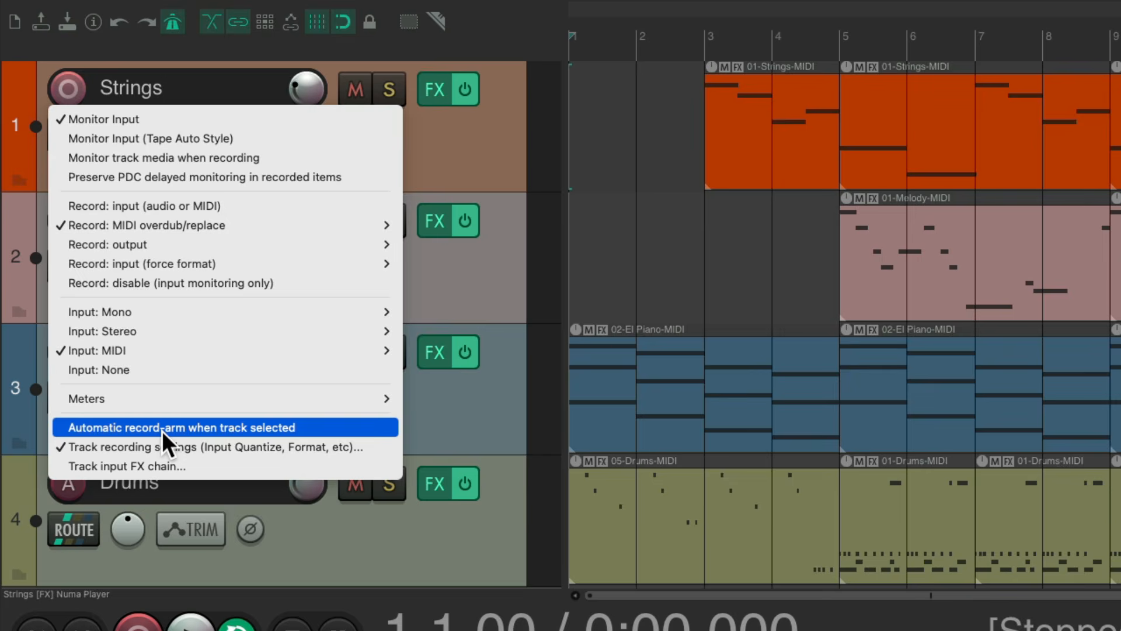
left_click(180, 427)
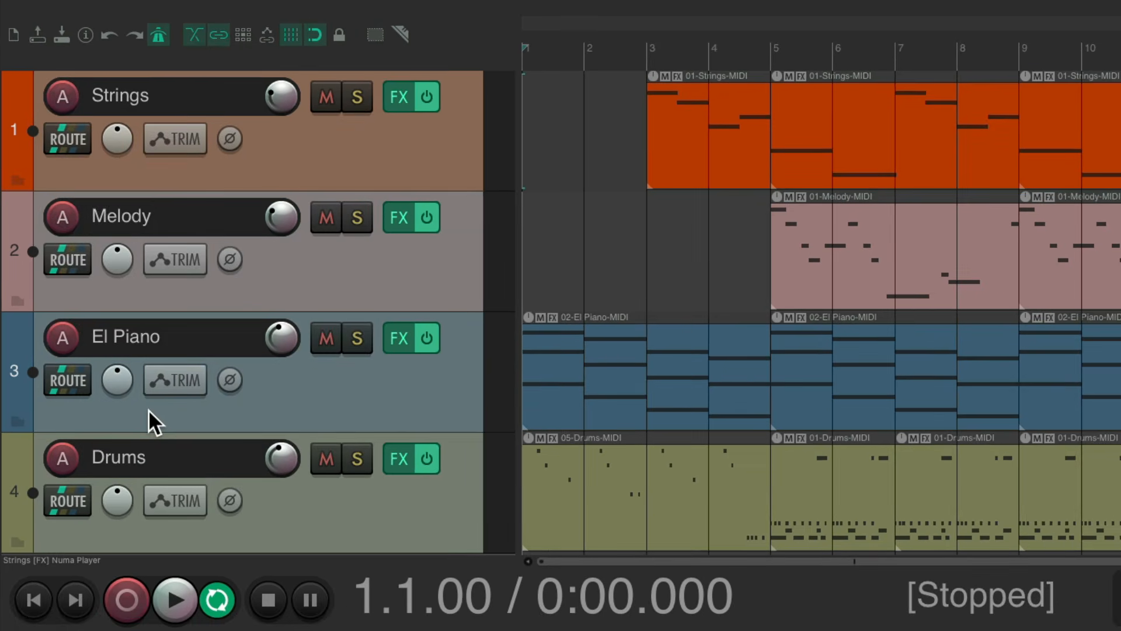
mouse_move(299, 337)
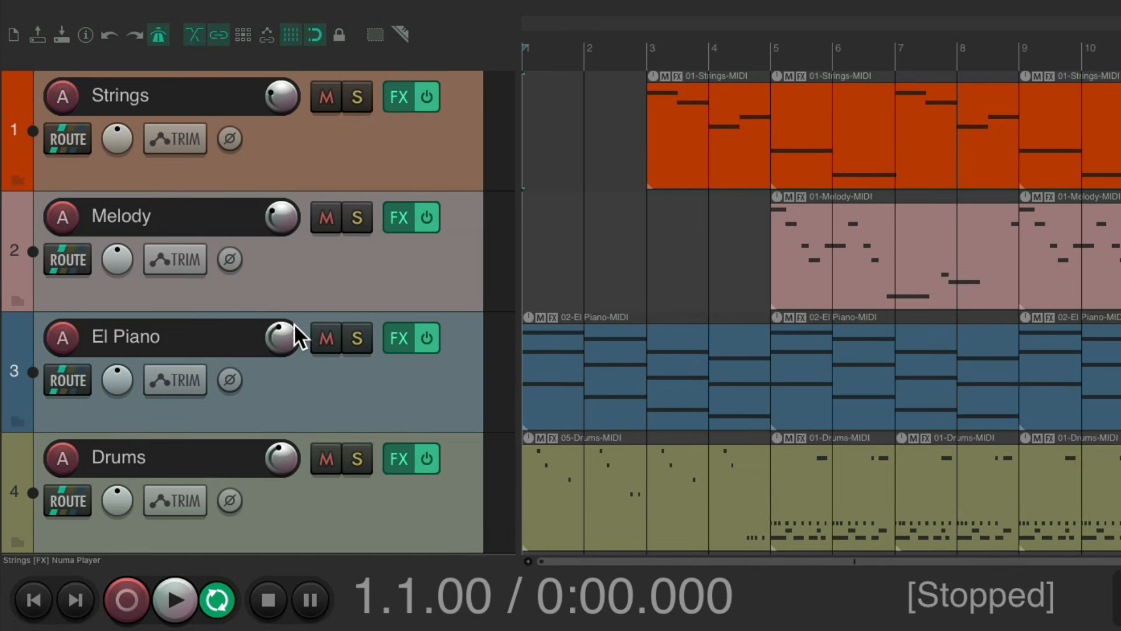
mouse_move(418, 158)
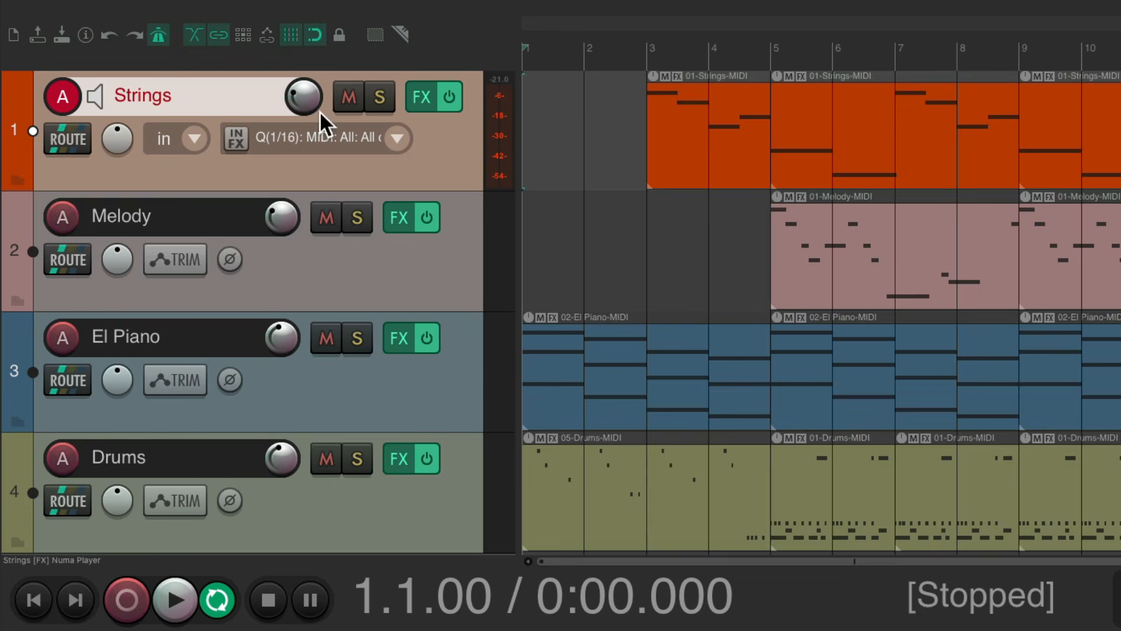
mouse_move(455, 270)
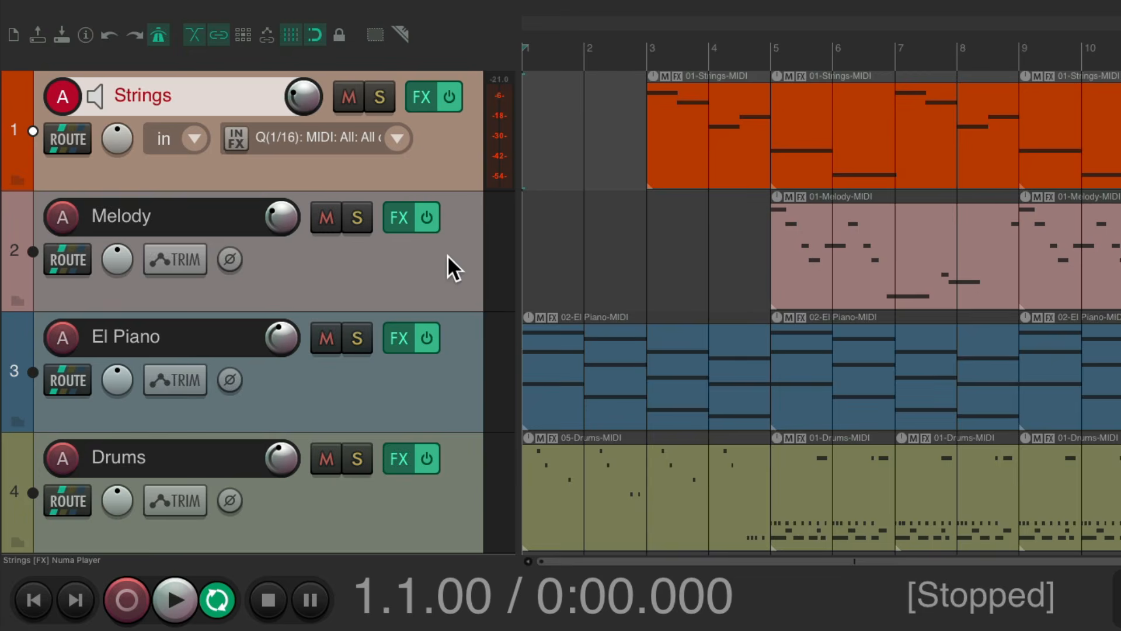
Select the Melody track so it auto-arms and Strings disarms.
left_click(142, 217)
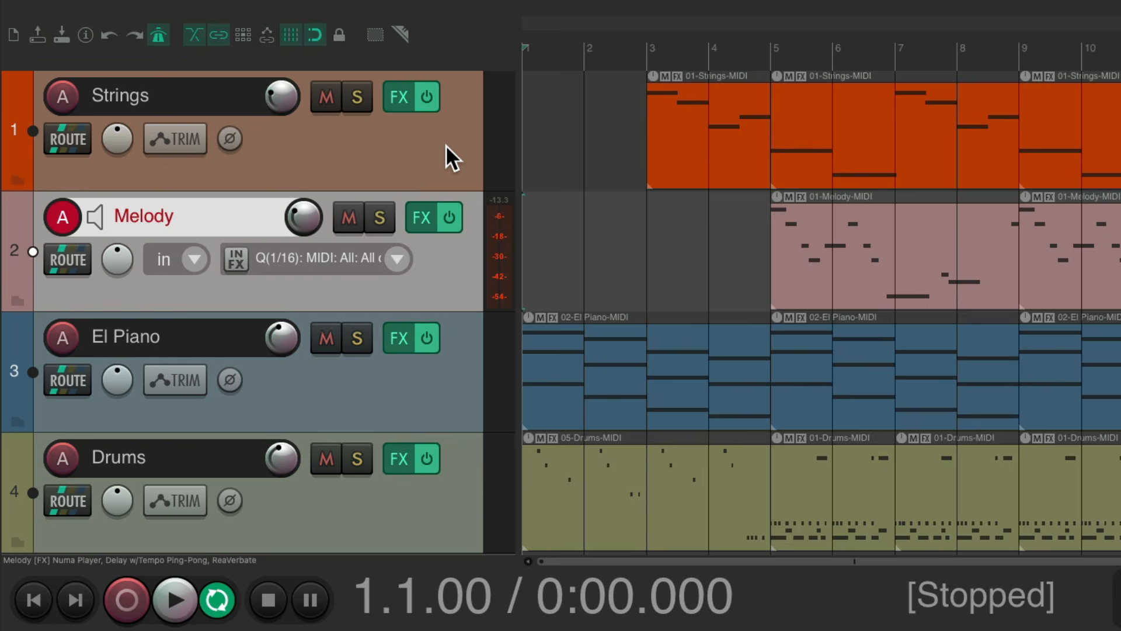
mouse_move(473, 281)
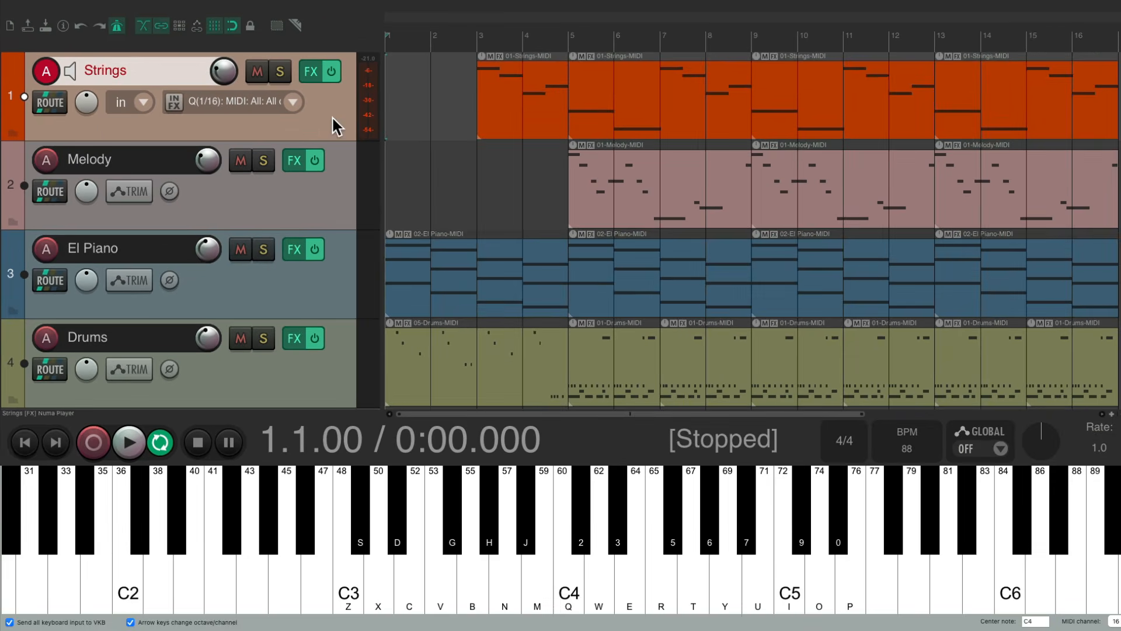
mouse_move(505, 183)
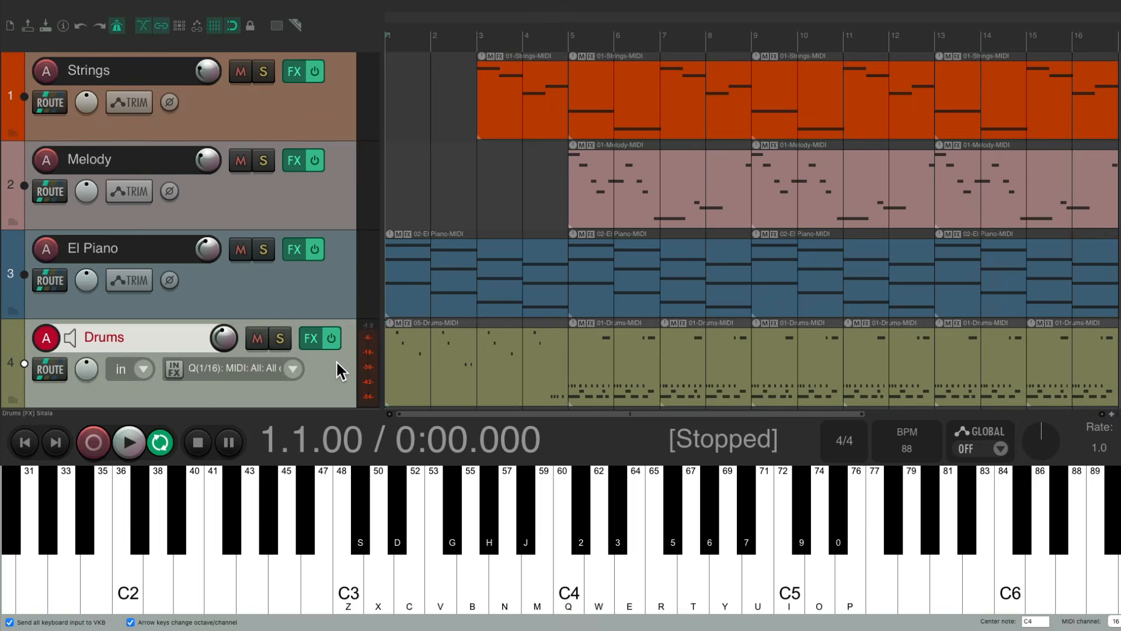
mouse_move(451, 361)
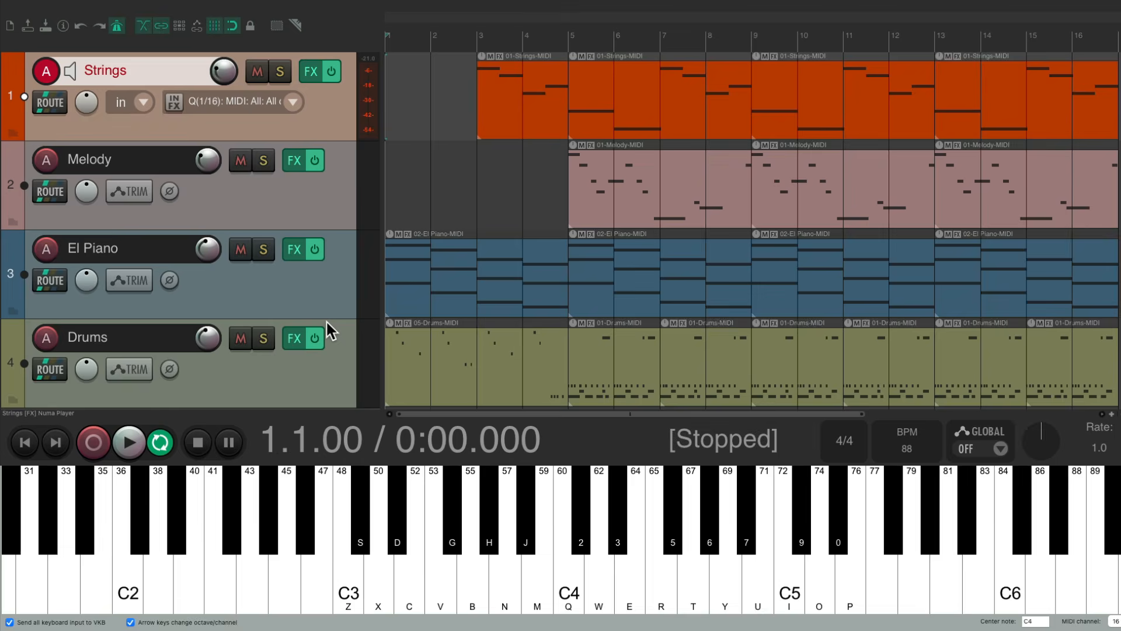
Select El Piano and then the next track so each auto-arms in turn.
left_click(108, 248)
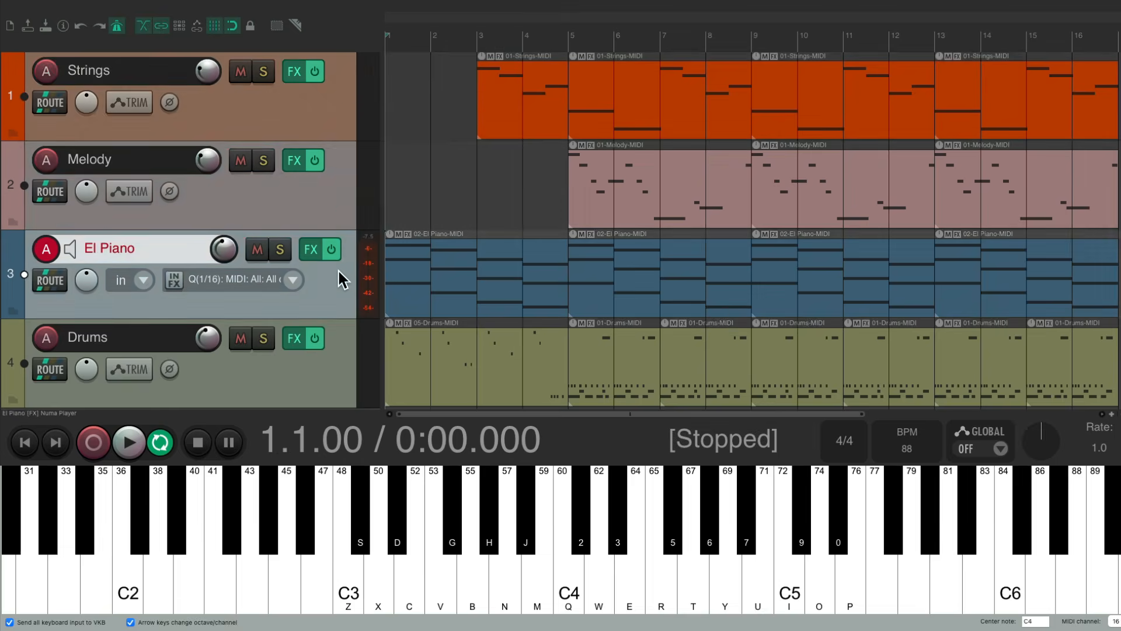
left_click(106, 158)
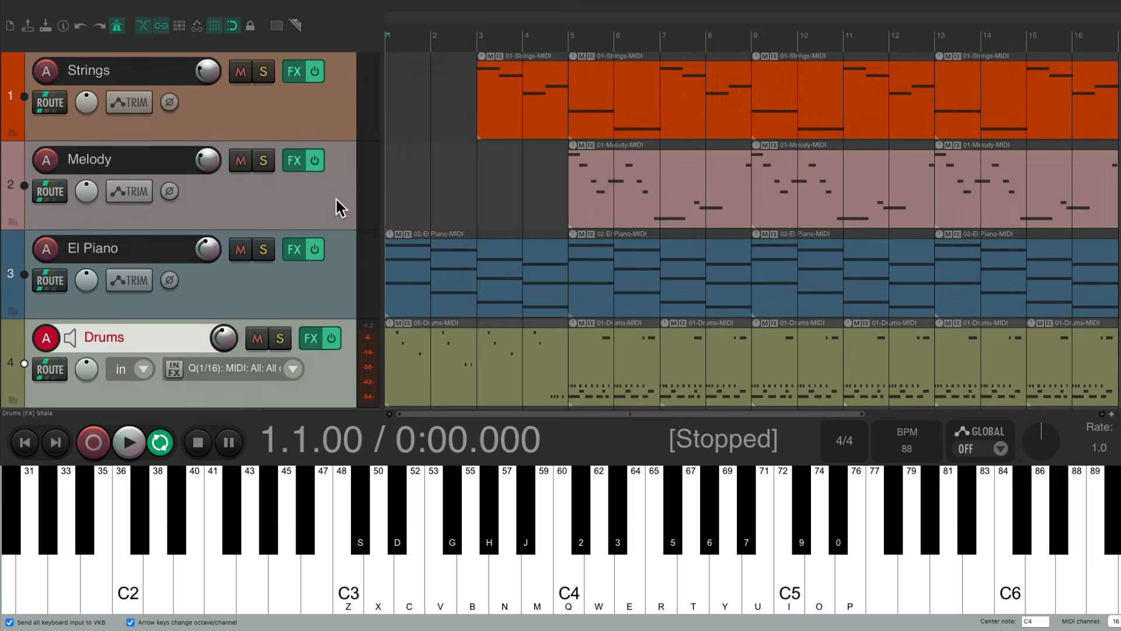
mouse_move(472, 554)
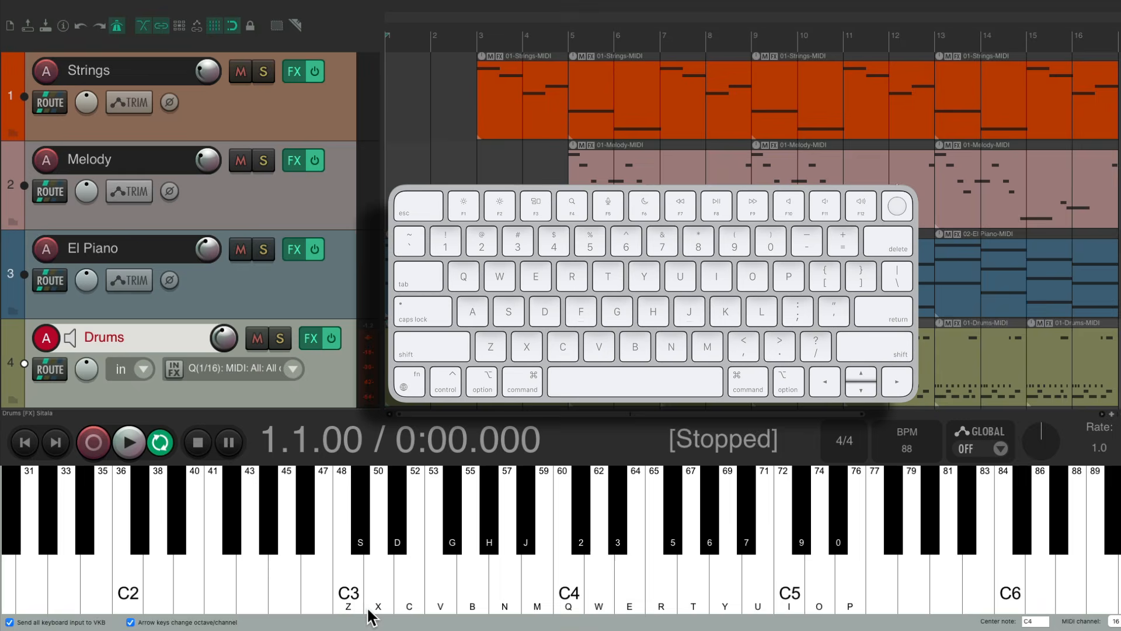
mouse_move(387, 563)
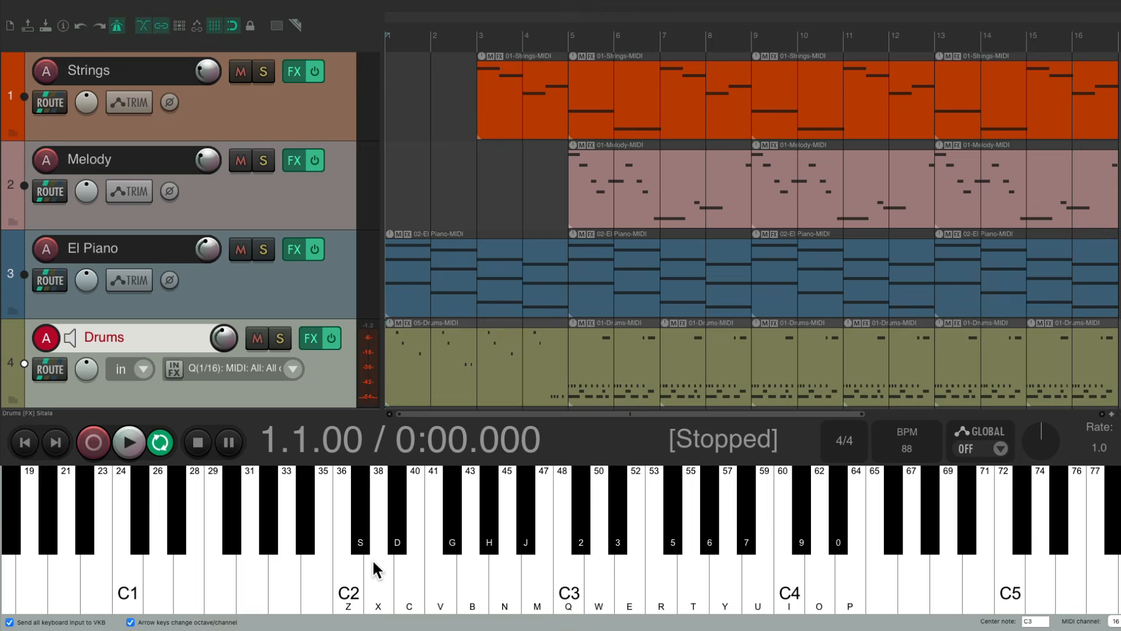
mouse_move(343, 317)
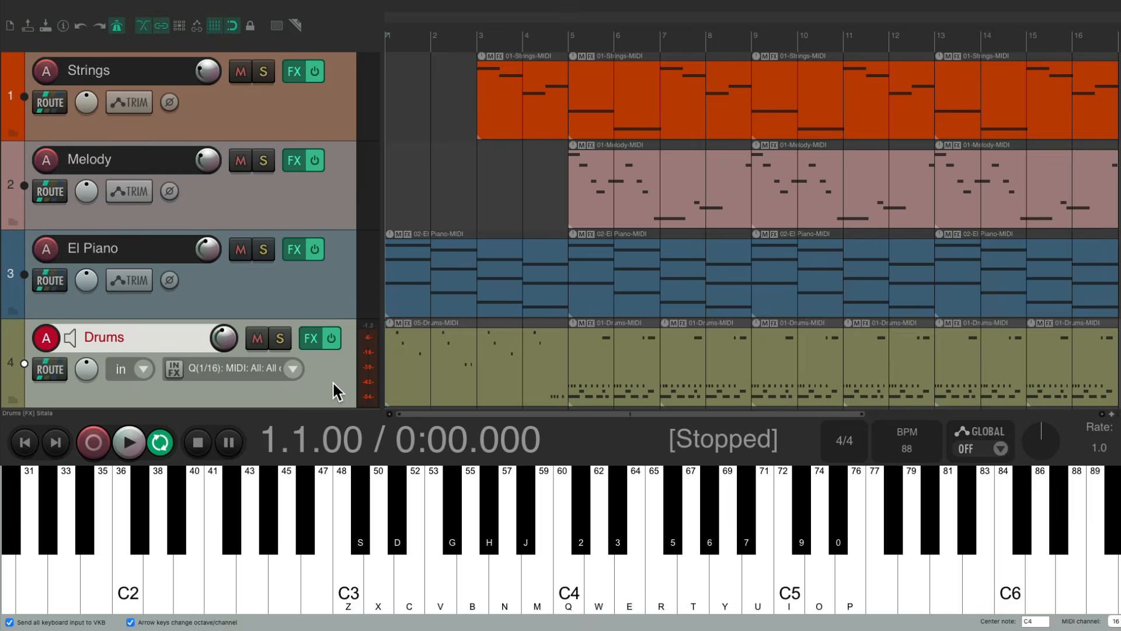
mouse_move(338, 195)
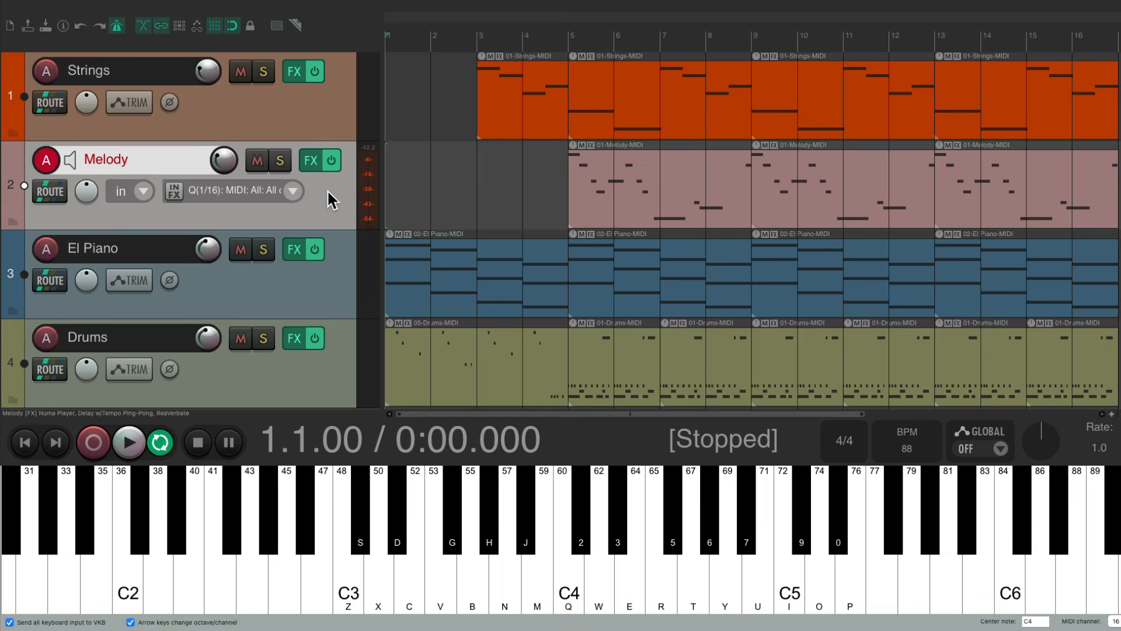
Shift the virtual MIDI keyboard's centre note back up toward C4/C5.
left_click(789, 558)
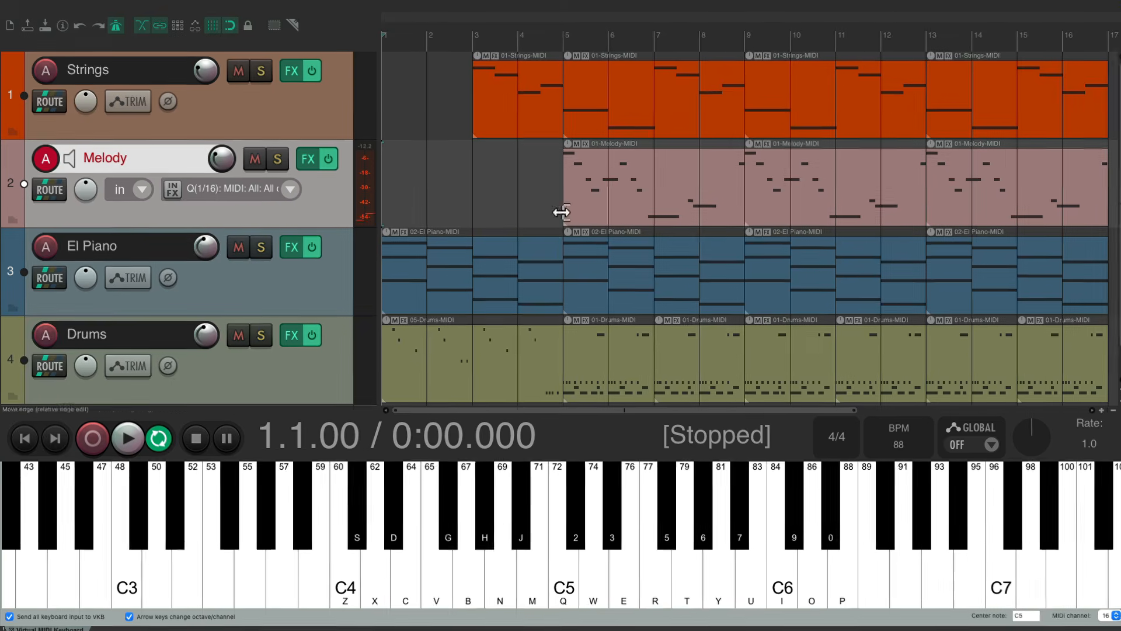
Select Strings then El Piano so it arms, and bring up the Actions list.
left_click(104, 70)
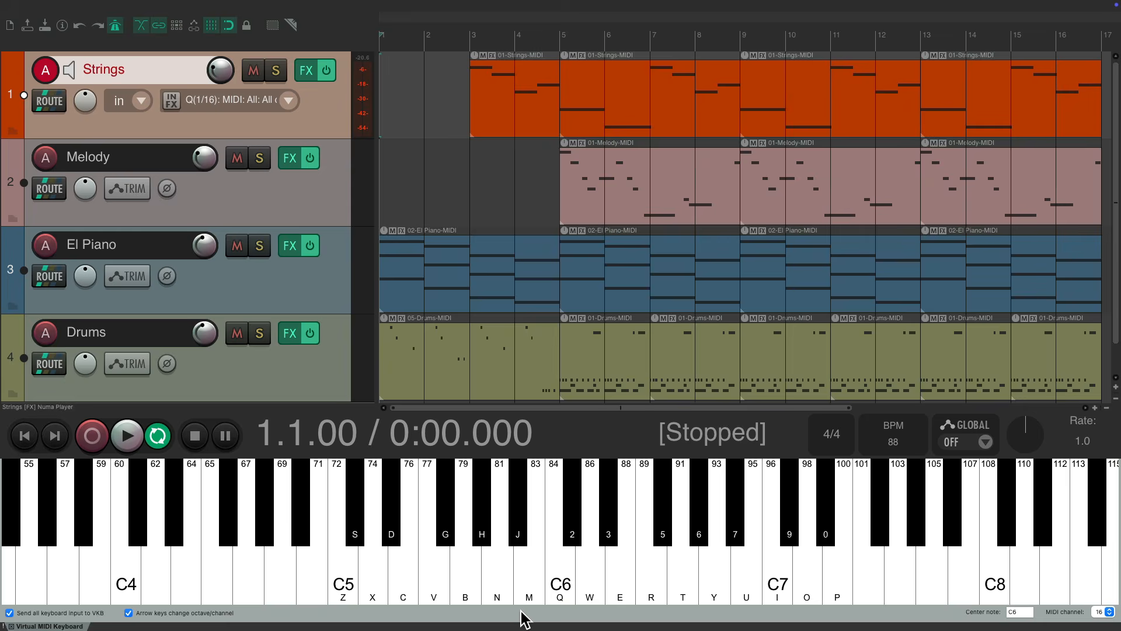
left_click(517, 501)
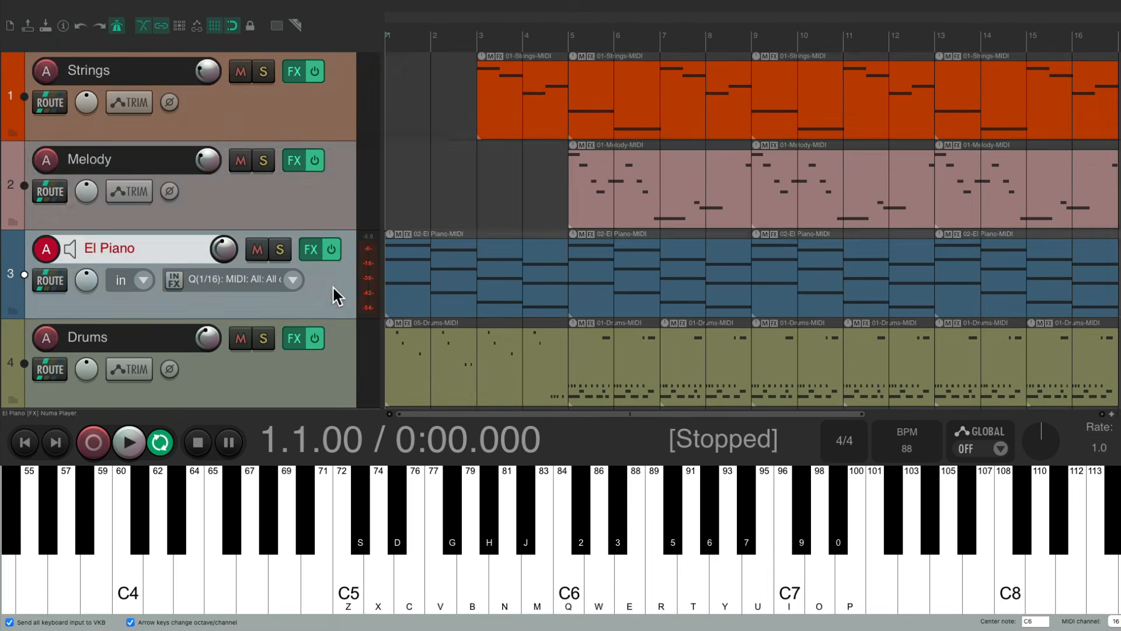
left_click(104, 337)
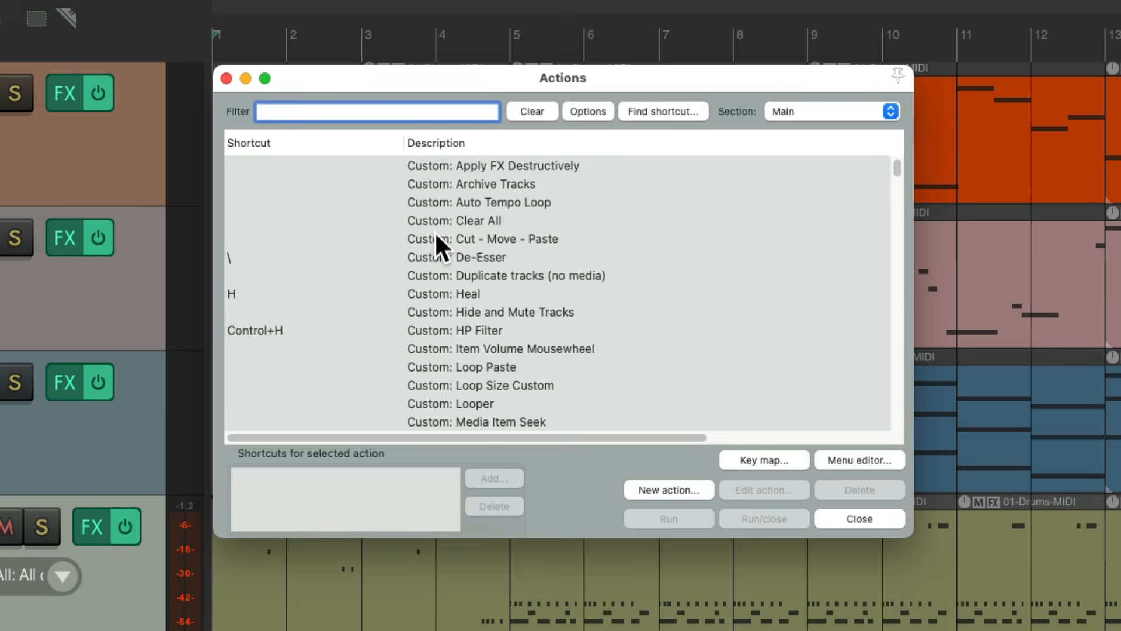
Find the MIDI-only 'Go to track' action, remove its Chan 1 CC 28 shortcut and start a new assignment.
type("go to track")
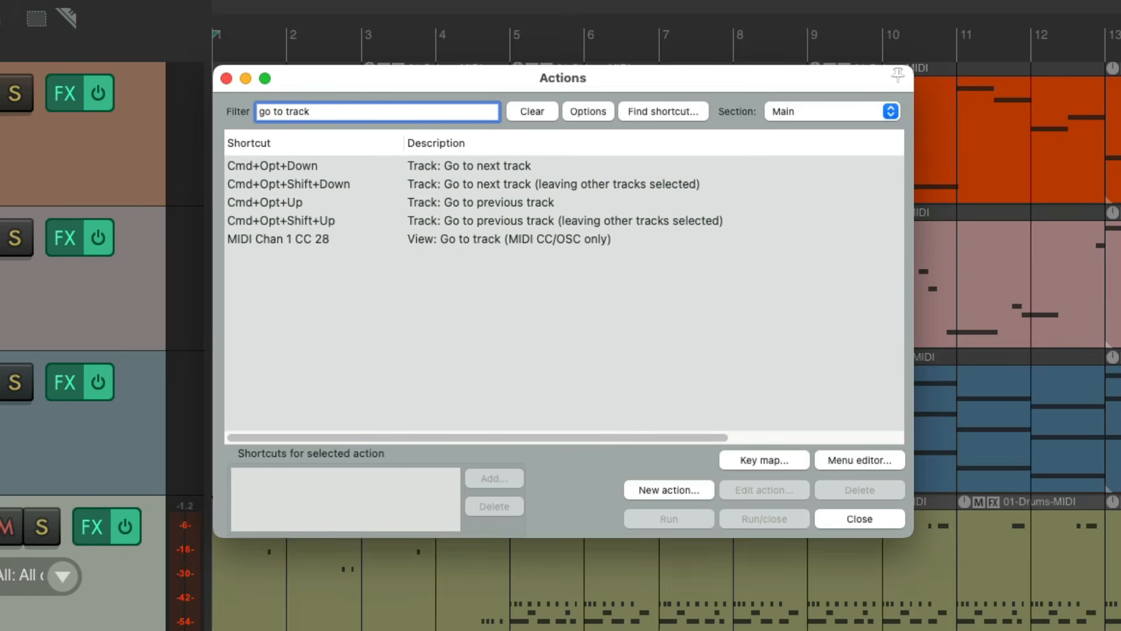
left_click(508, 238)
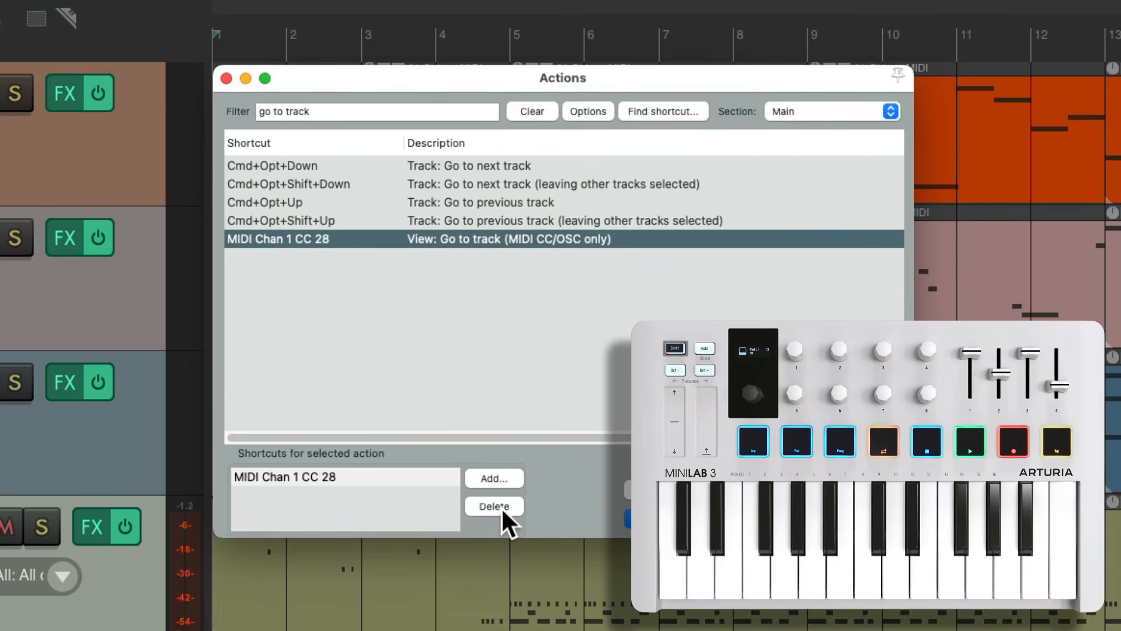
left_click(493, 506)
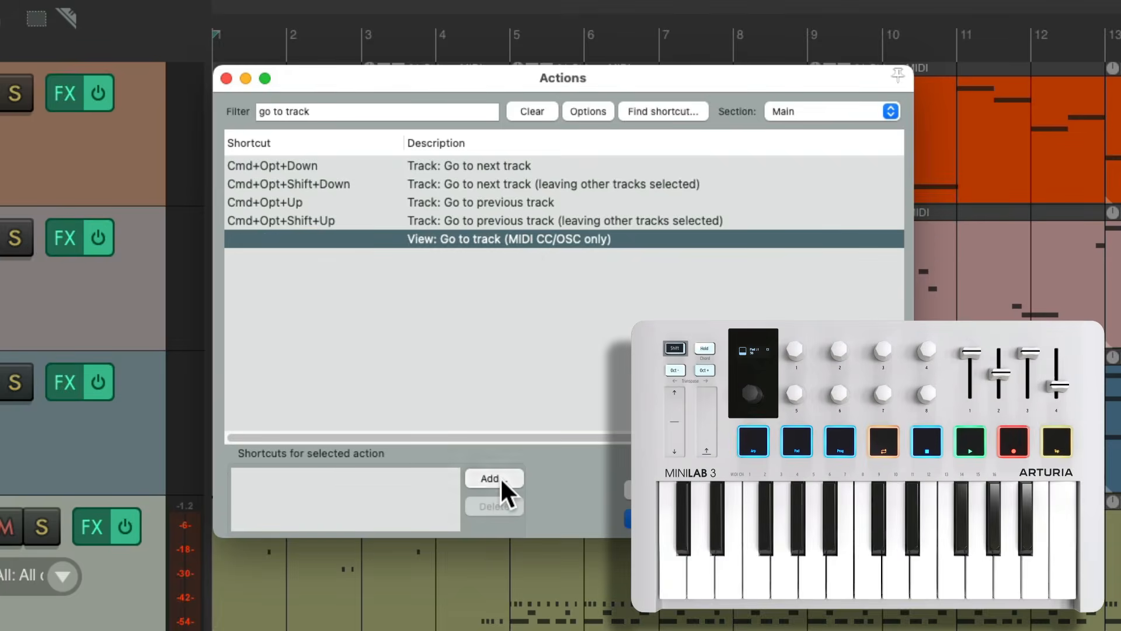
left_click(494, 479)
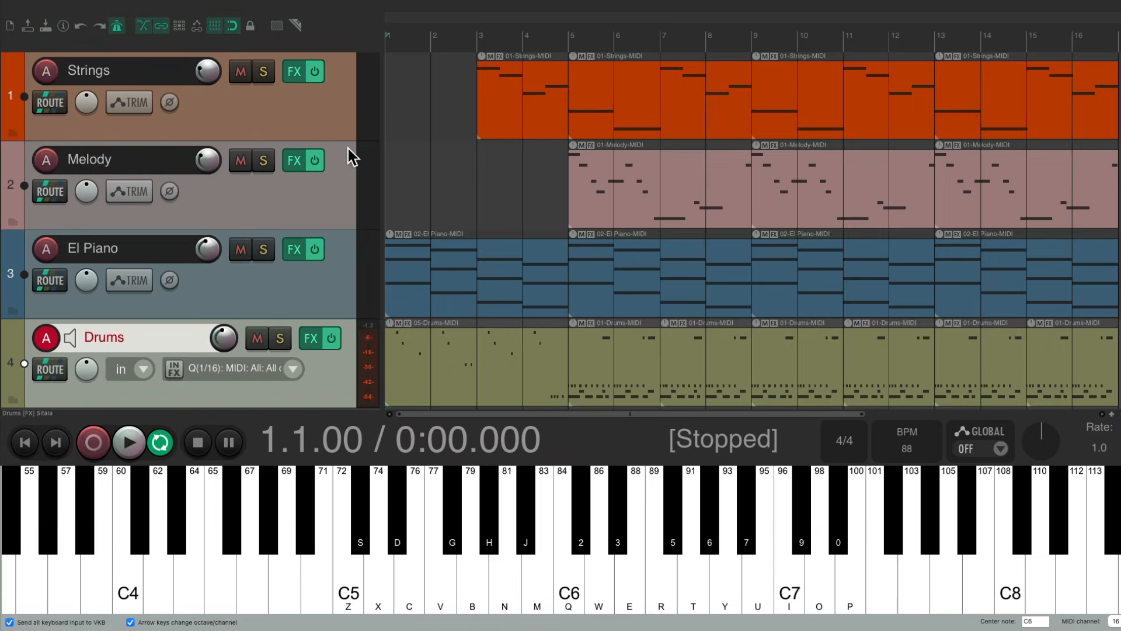
Select Melody, Strings, Drums and El Piano in turn, confirming each auto-arms.
left_click(107, 160)
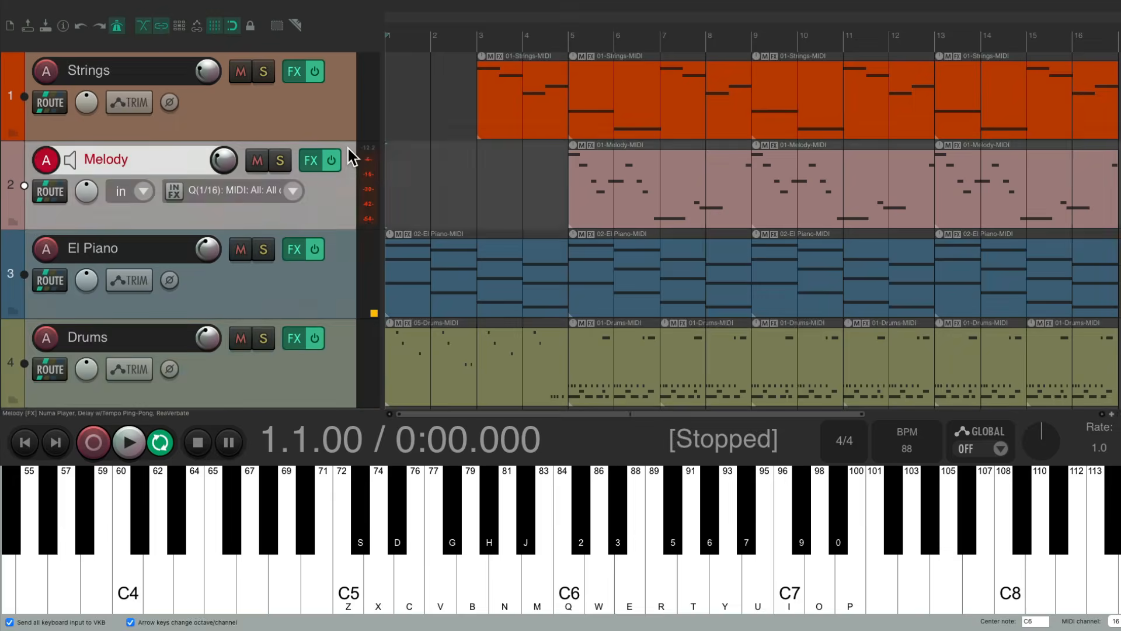
left_click(104, 70)
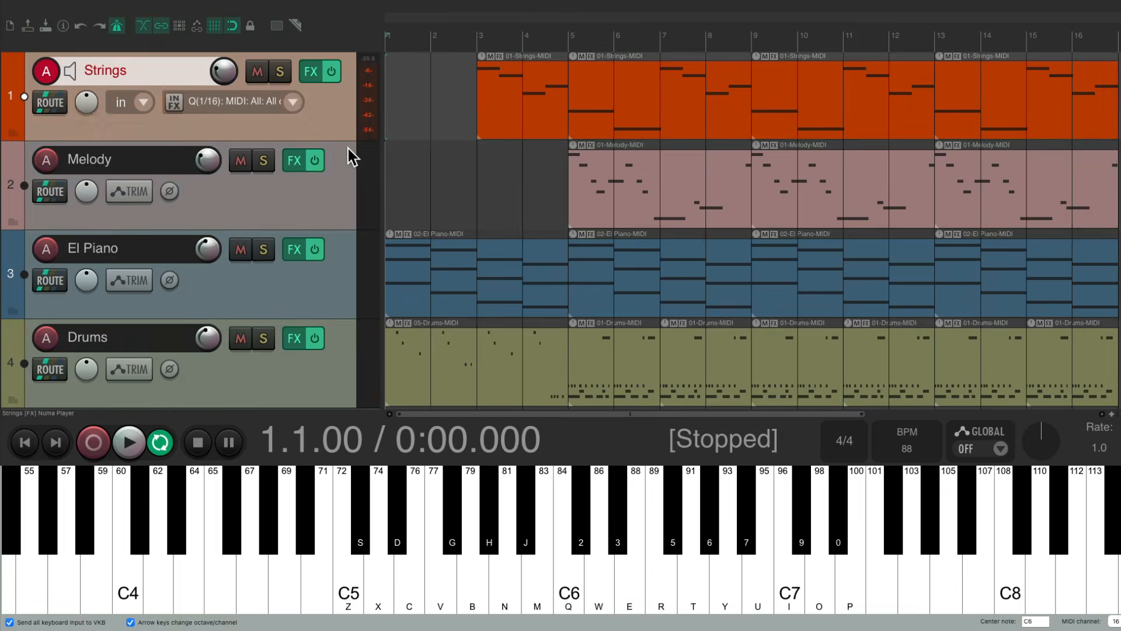
left_click(87, 336)
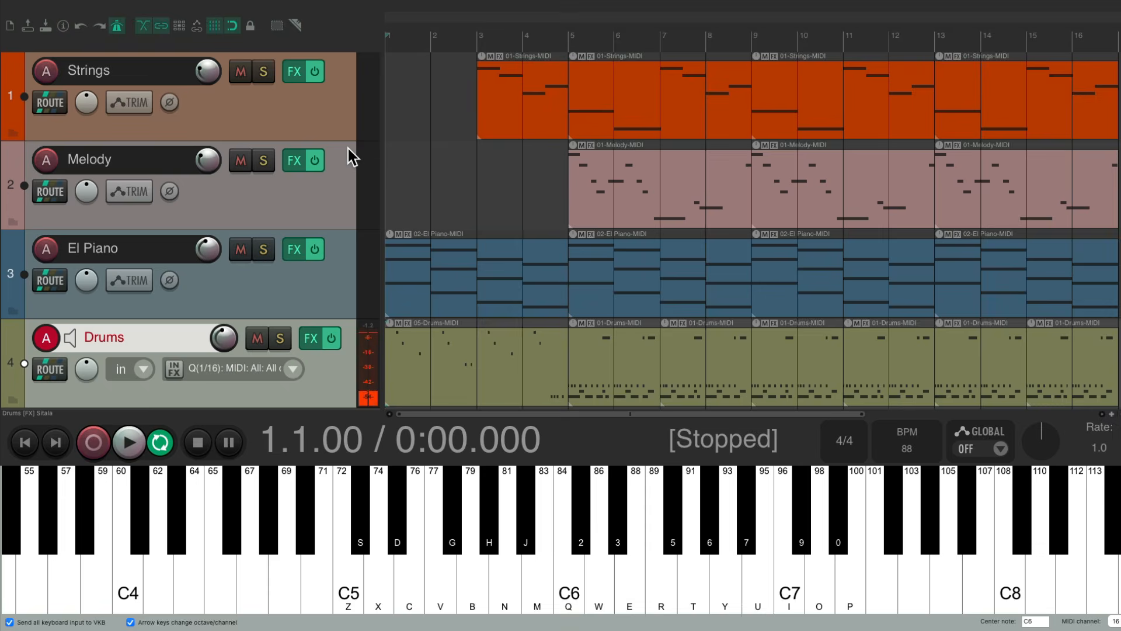
left_click(109, 247)
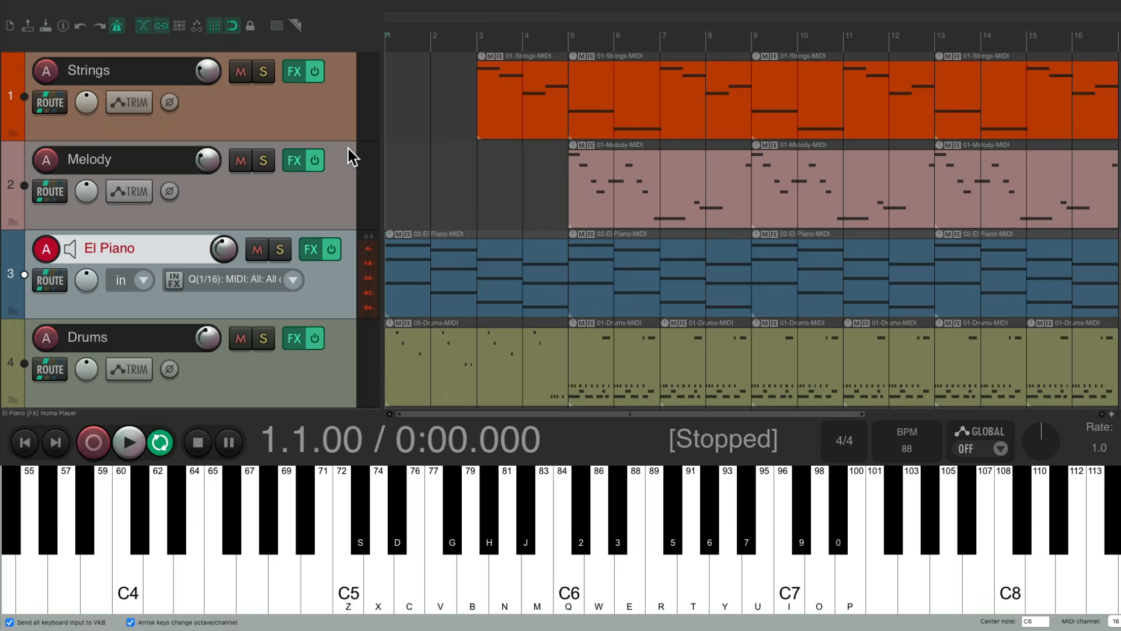
mouse_move(85, 150)
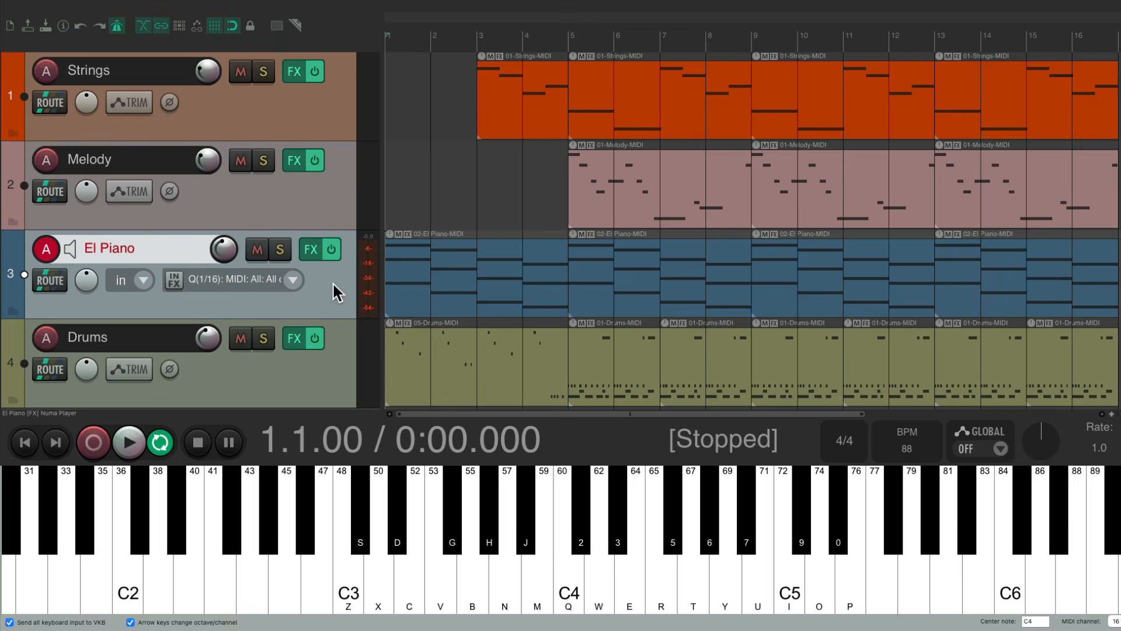
Select Drums and add JS: MIDI Transpose Notes to its input FX chain via a 'transpo' filter.
left_click(104, 336)
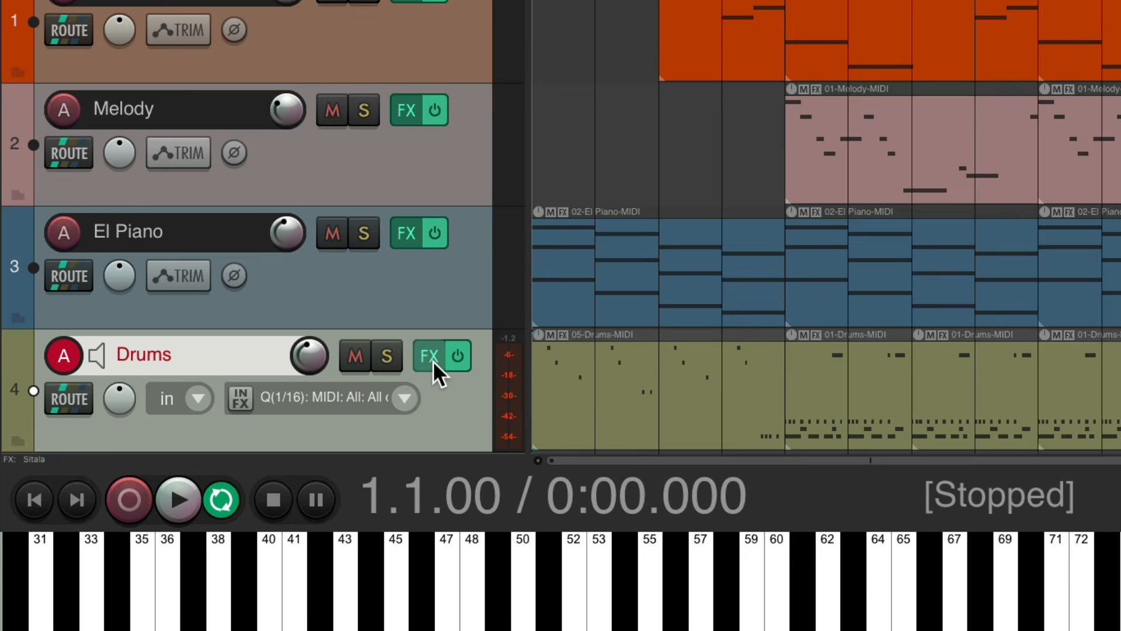
mouse_move(241, 401)
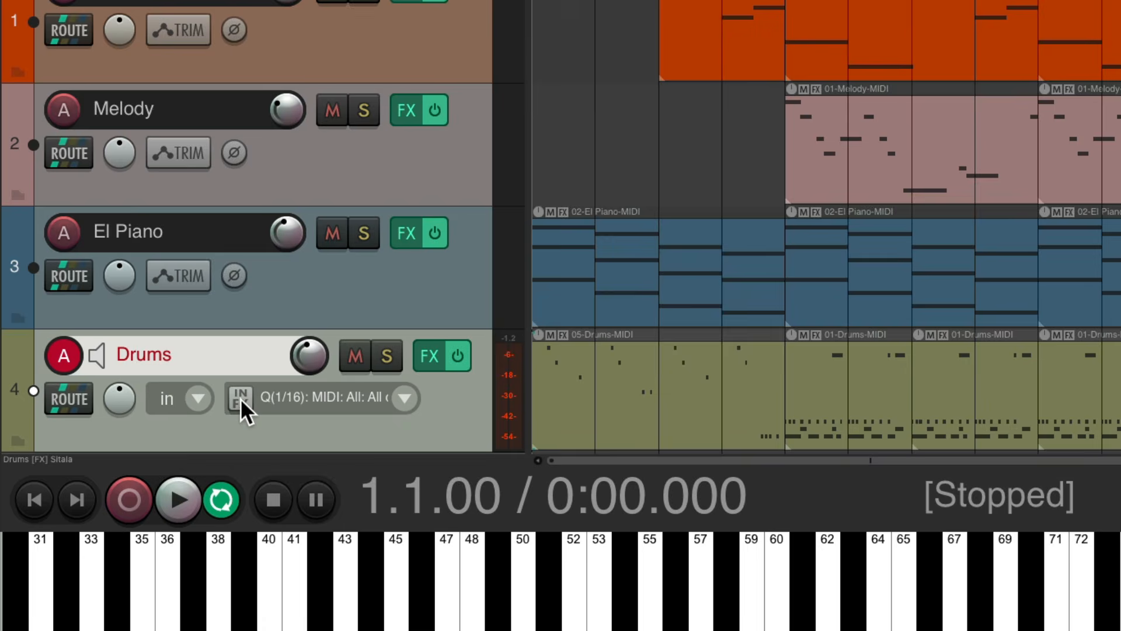
left_click(238, 397)
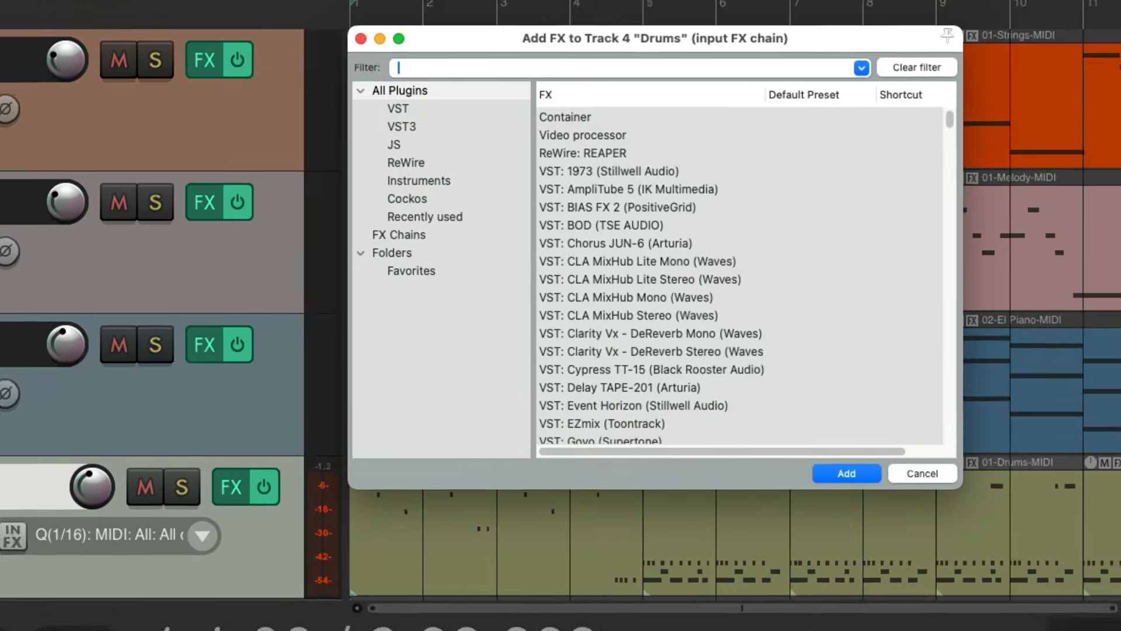
type("transpose")
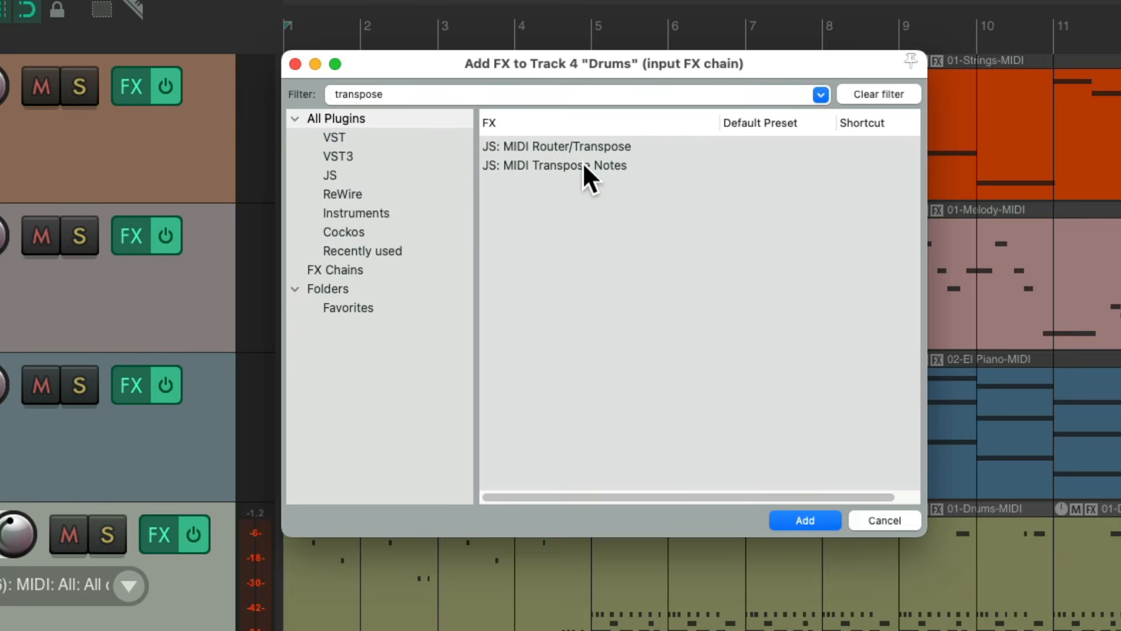
left_click(553, 165)
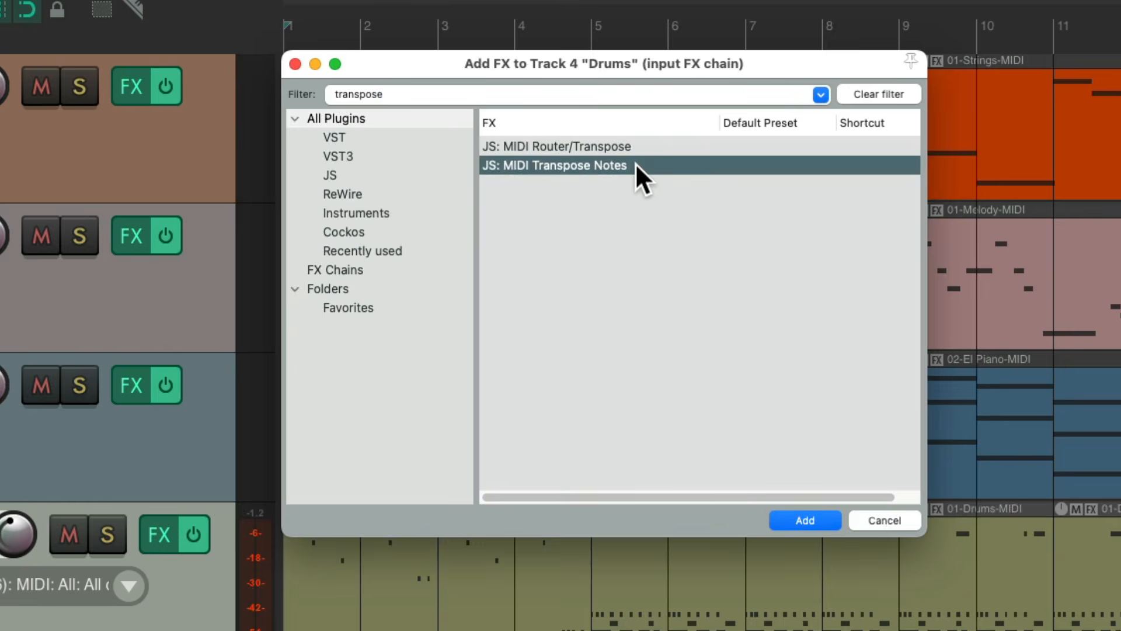
left_click(804, 520)
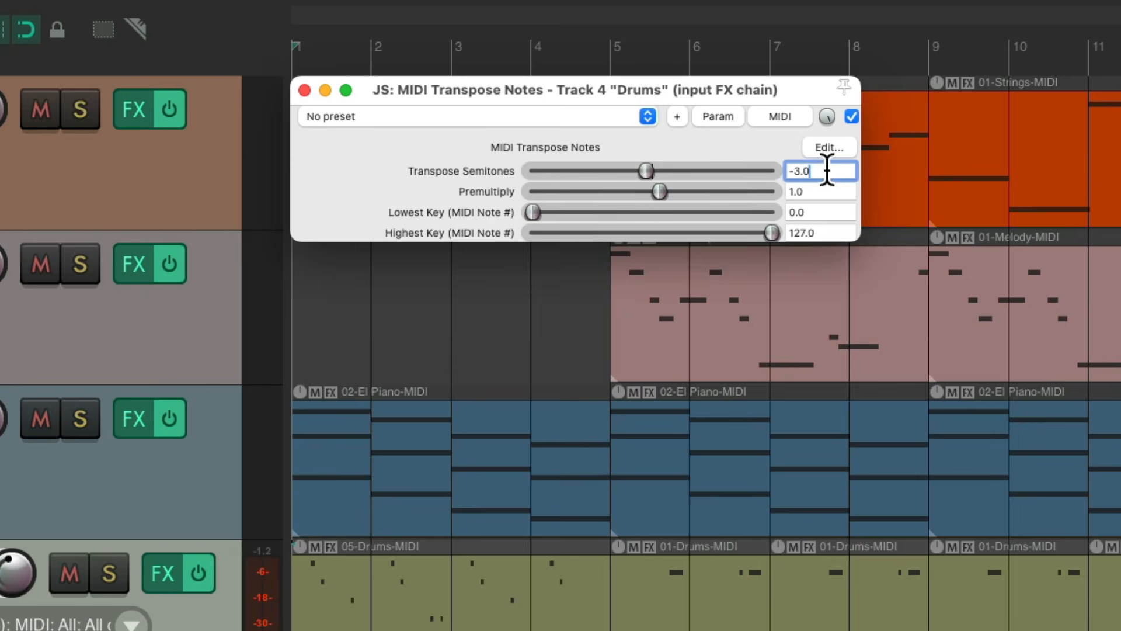
Set the Drums Transpose Semitones value to -12.0.
type("-12.0")
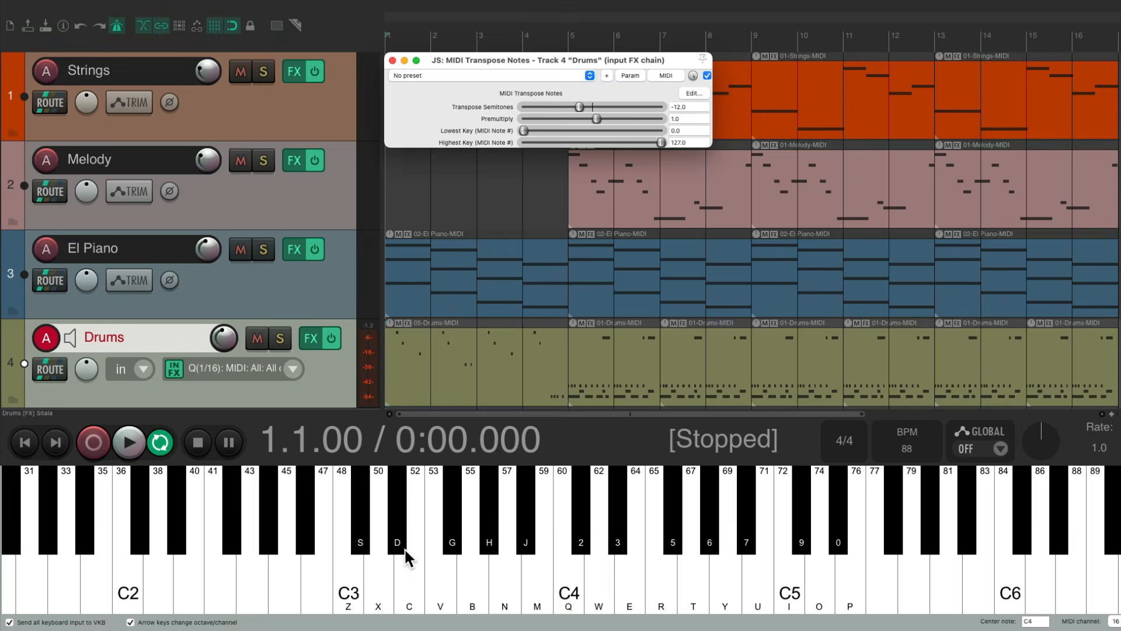
mouse_move(452, 568)
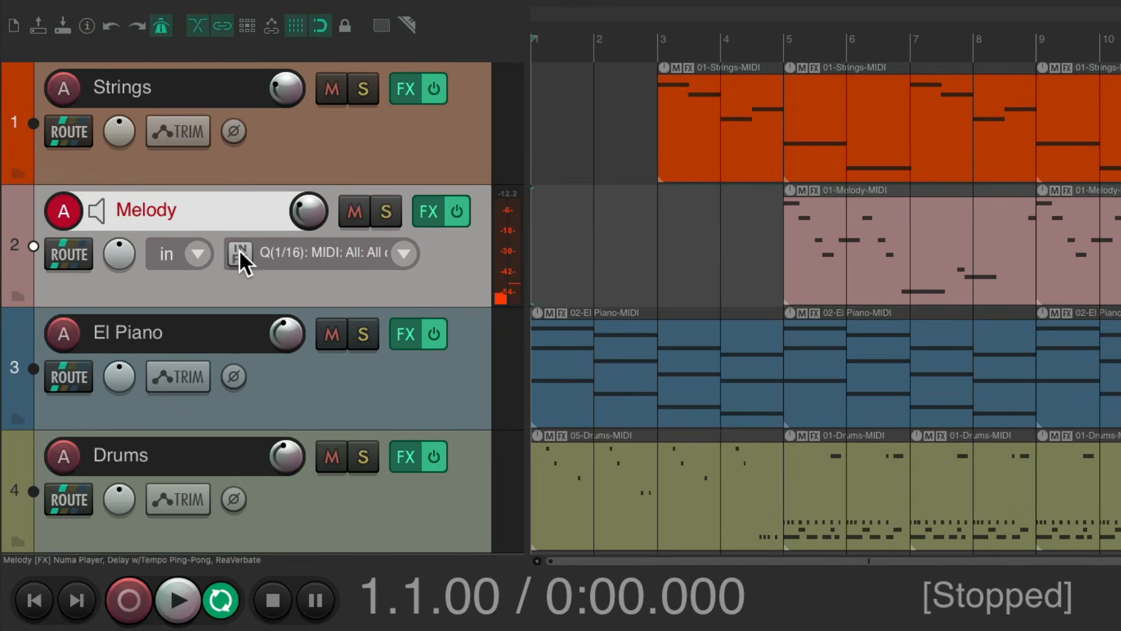
Add JS: MIDI Transpose Notes to Melody's input FX from the Recently used list.
left_click(238, 254)
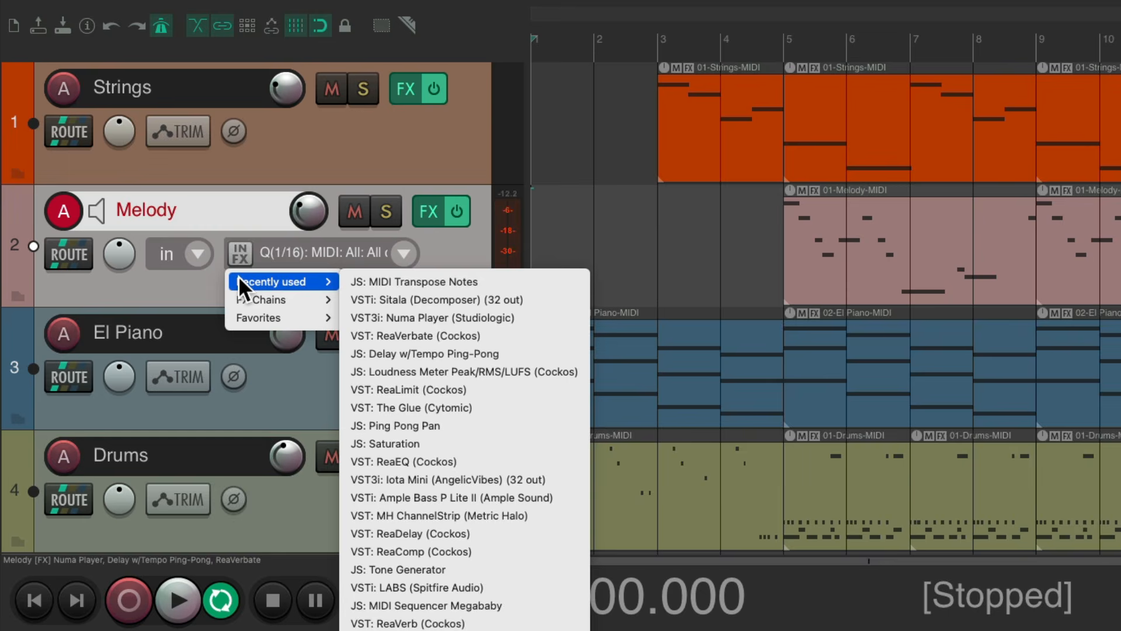
mouse_move(470, 281)
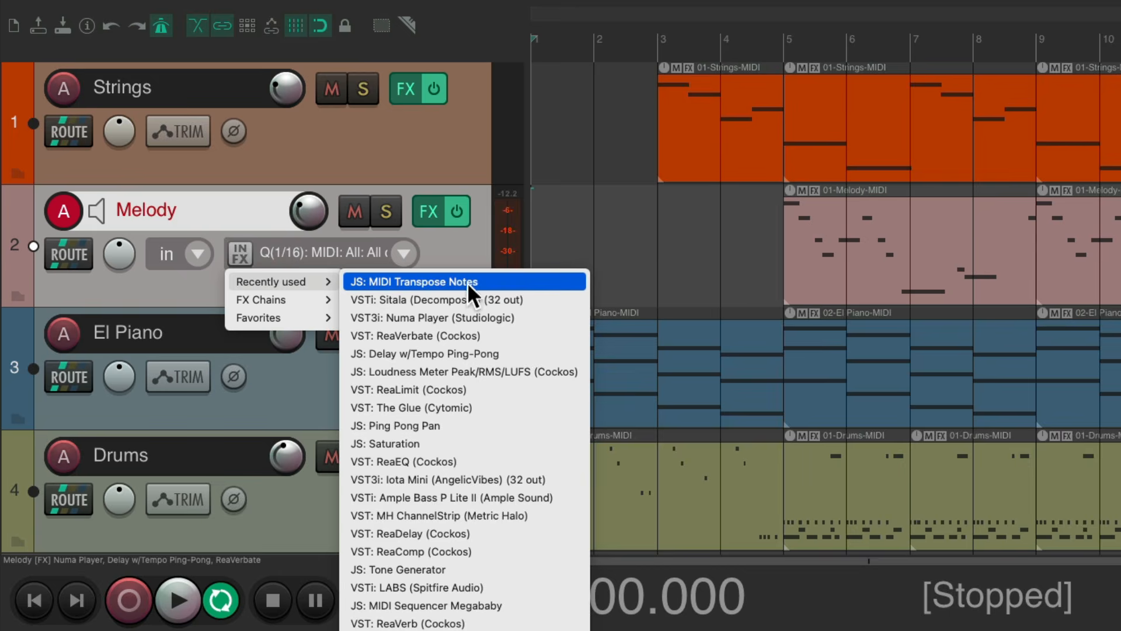
left_click(414, 281)
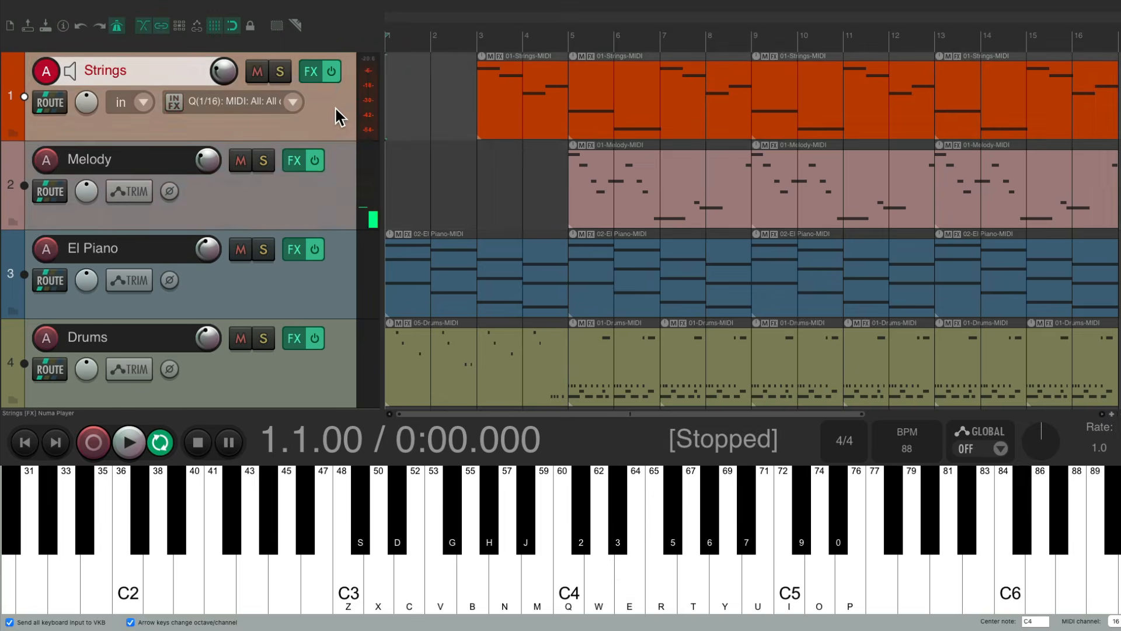
Select Strings and set its input MIDI Transpose Notes plugin to +24 semitones.
left_click(174, 101)
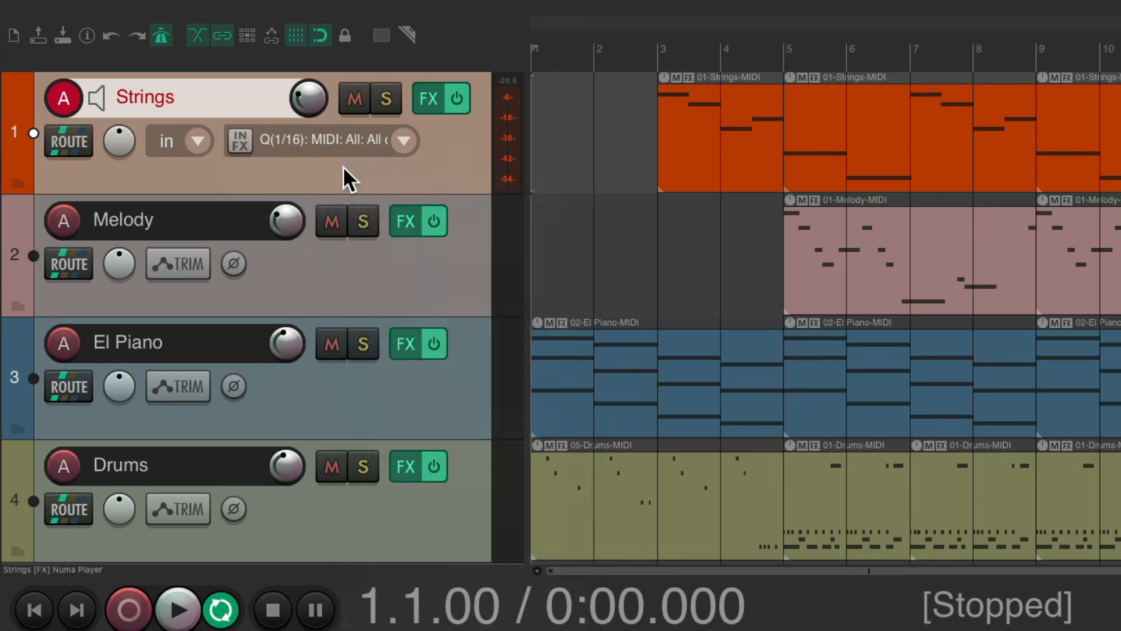
left_click(238, 140)
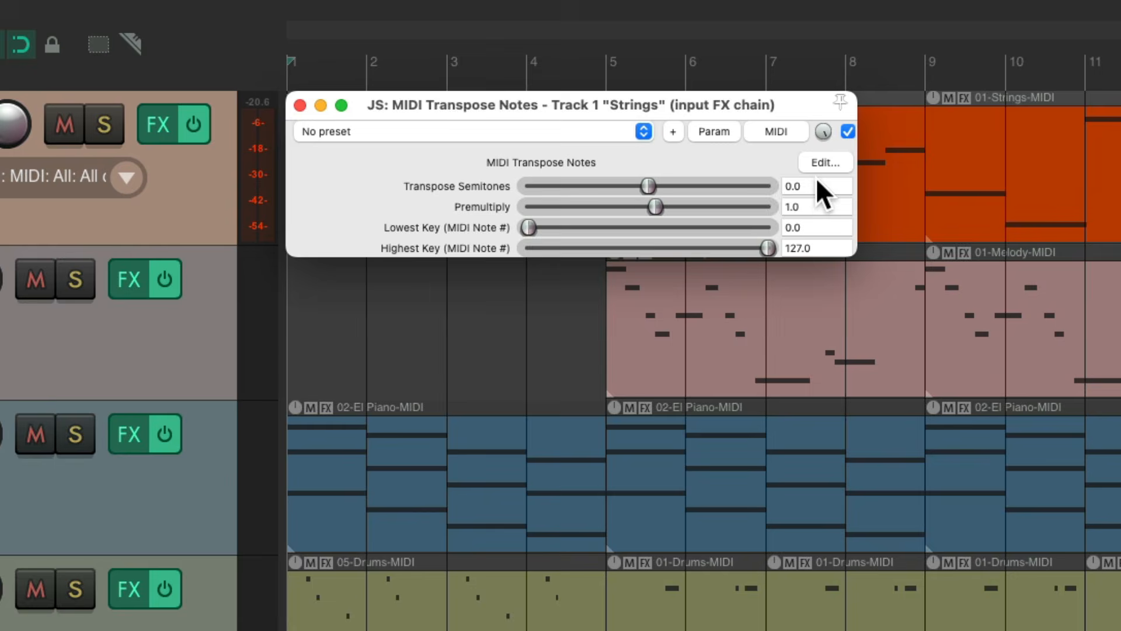
type("24")
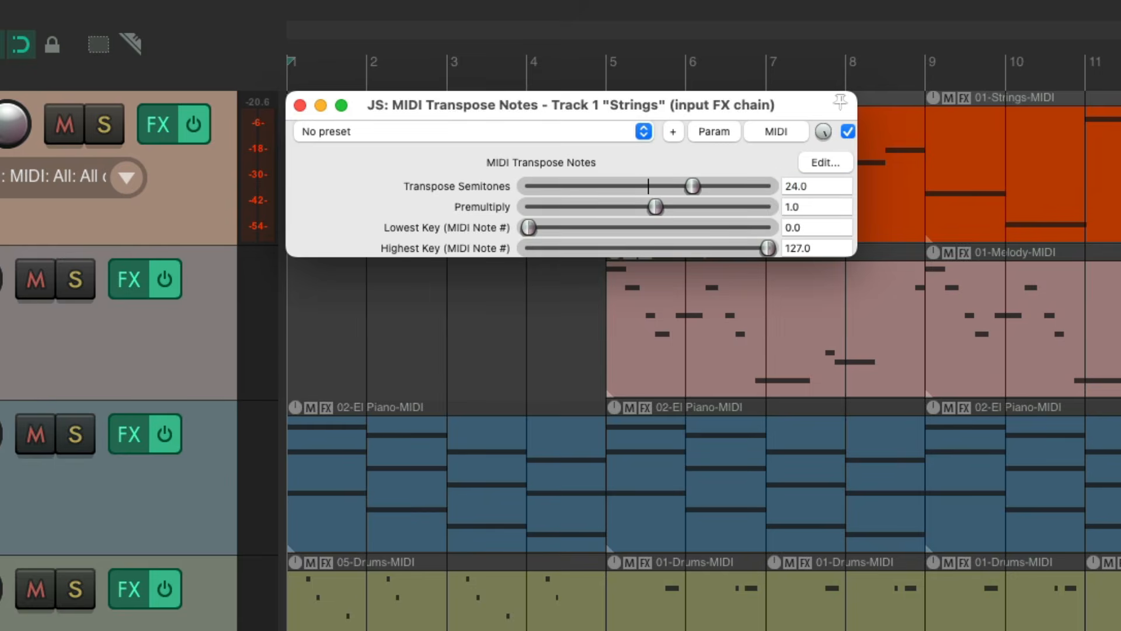
left_click(299, 105)
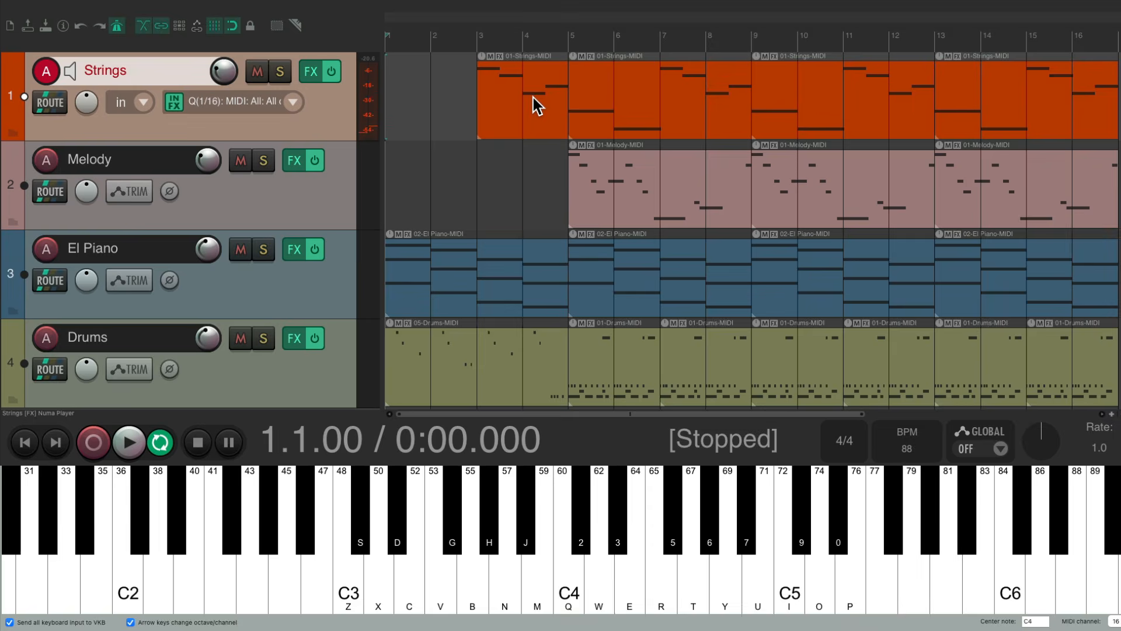
mouse_move(596, 253)
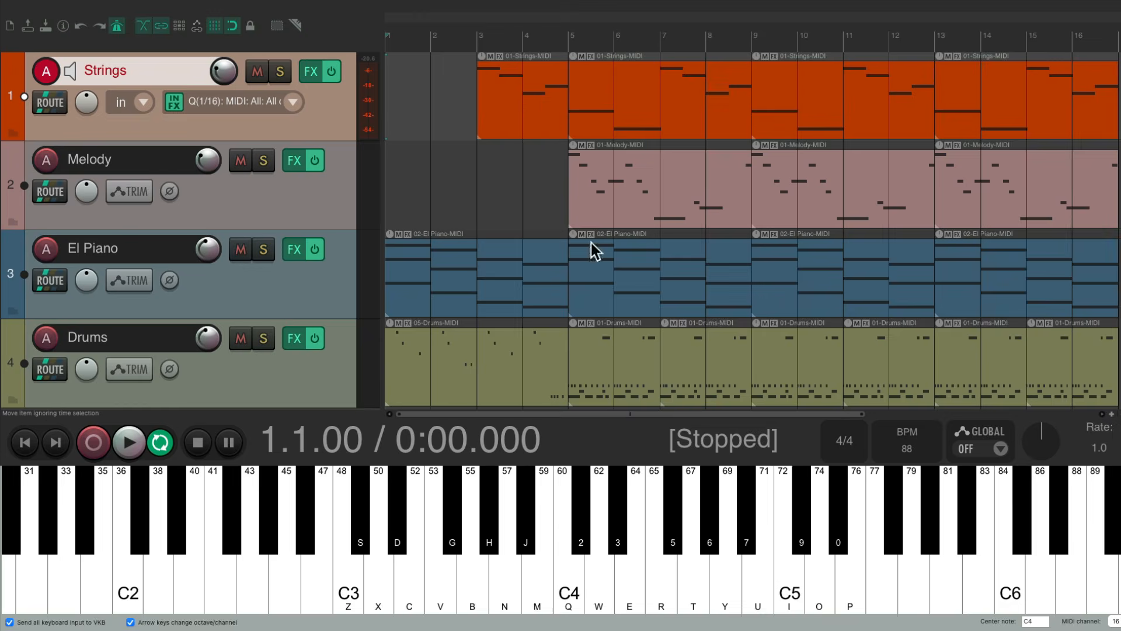
mouse_move(533, 572)
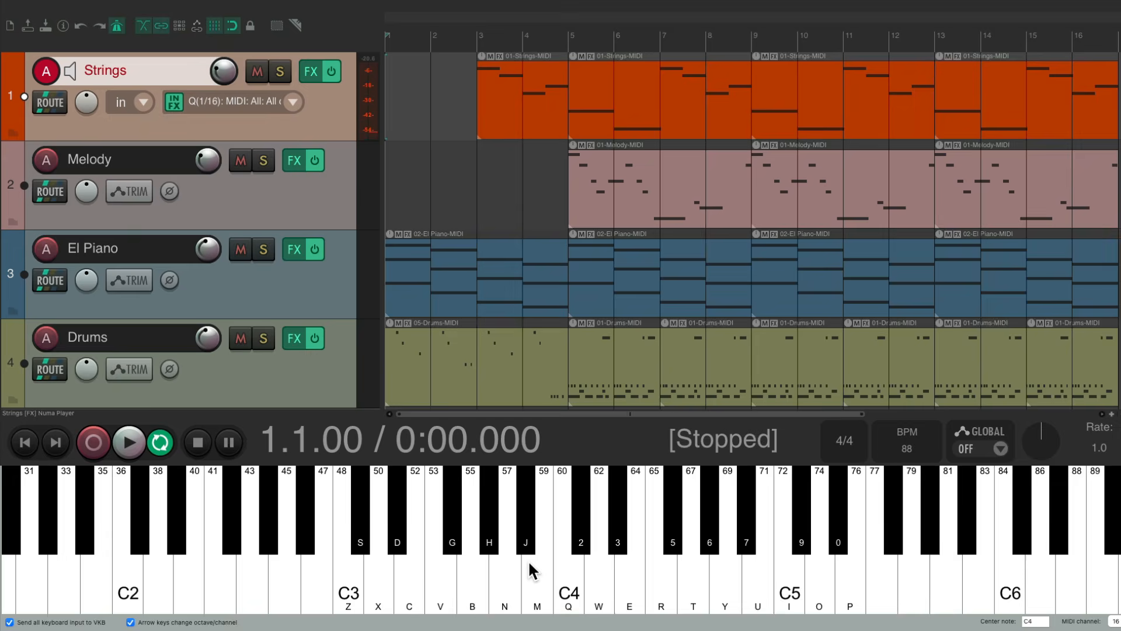
mouse_move(331, 135)
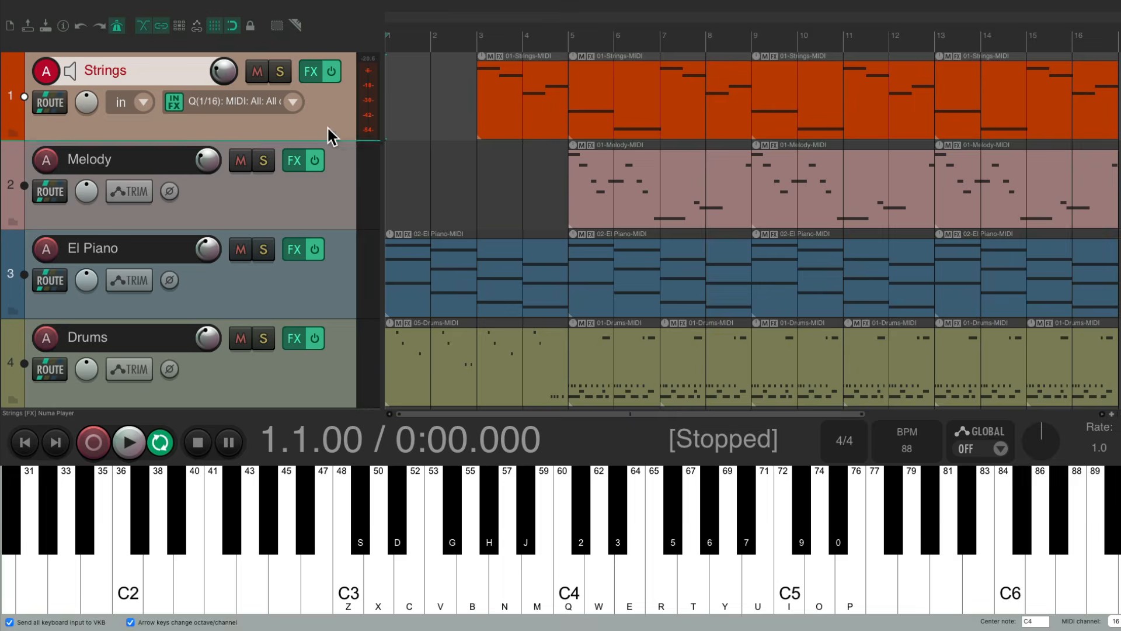
Arm Drums, El Piano, Strings and finally El Piano in turn, testing each track's transposed octave.
left_click(88, 336)
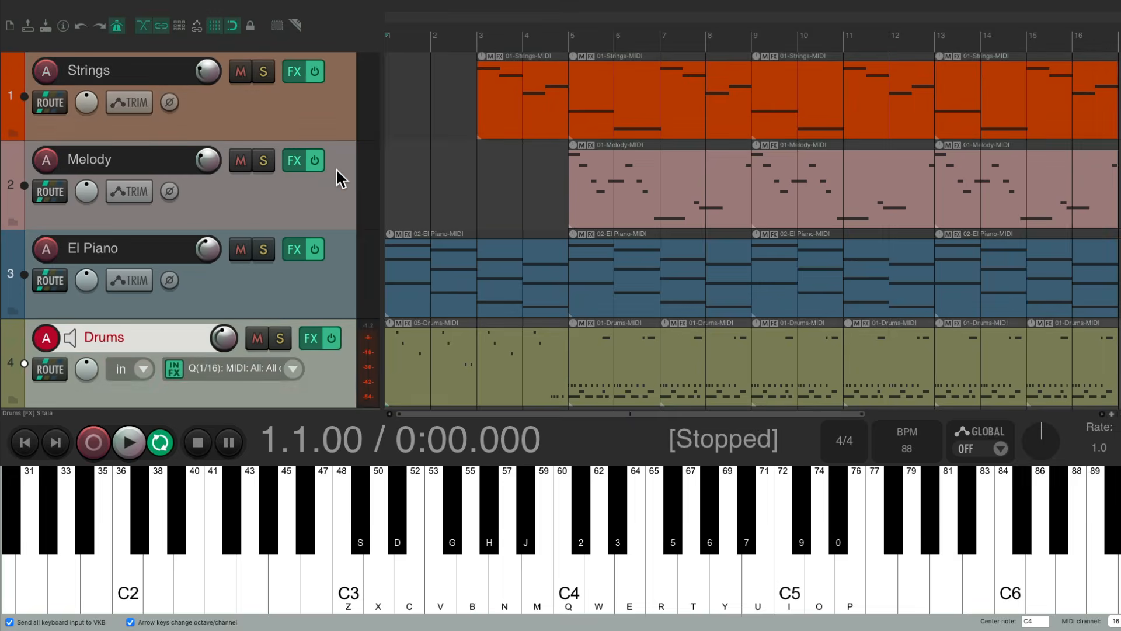
mouse_move(346, 347)
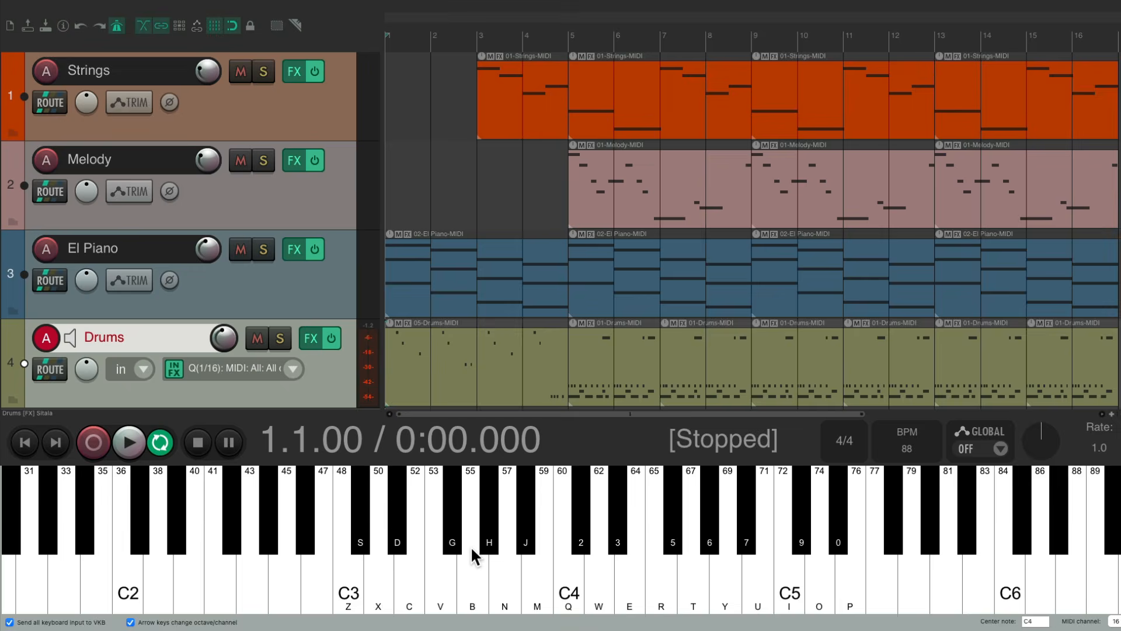
left_click(108, 247)
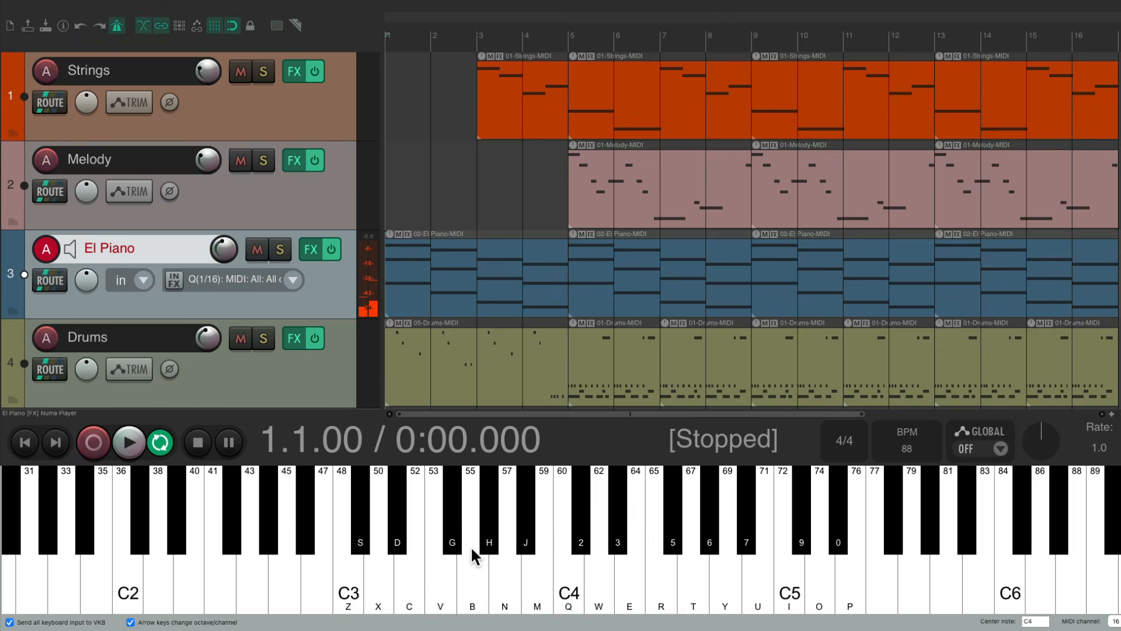
left_click(107, 160)
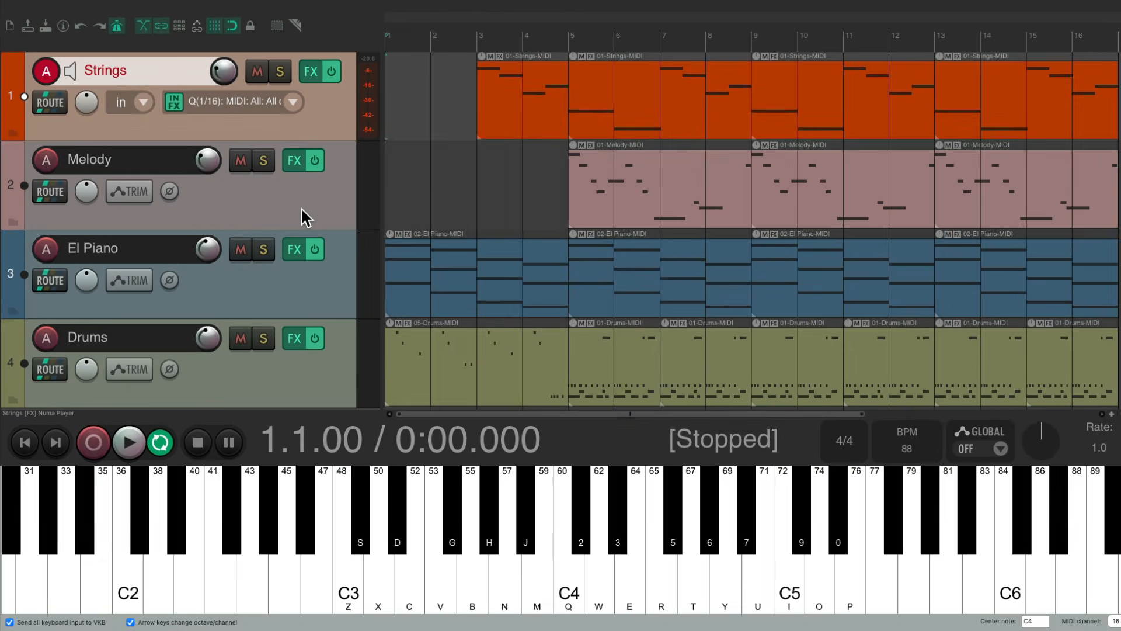
mouse_move(340, 196)
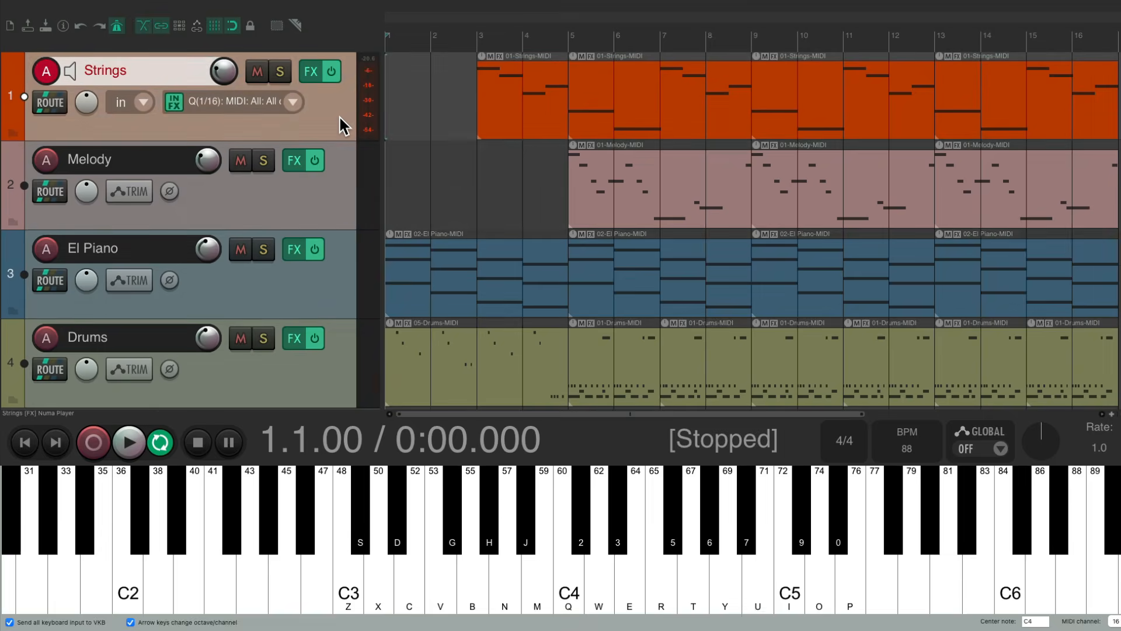
left_click(109, 248)
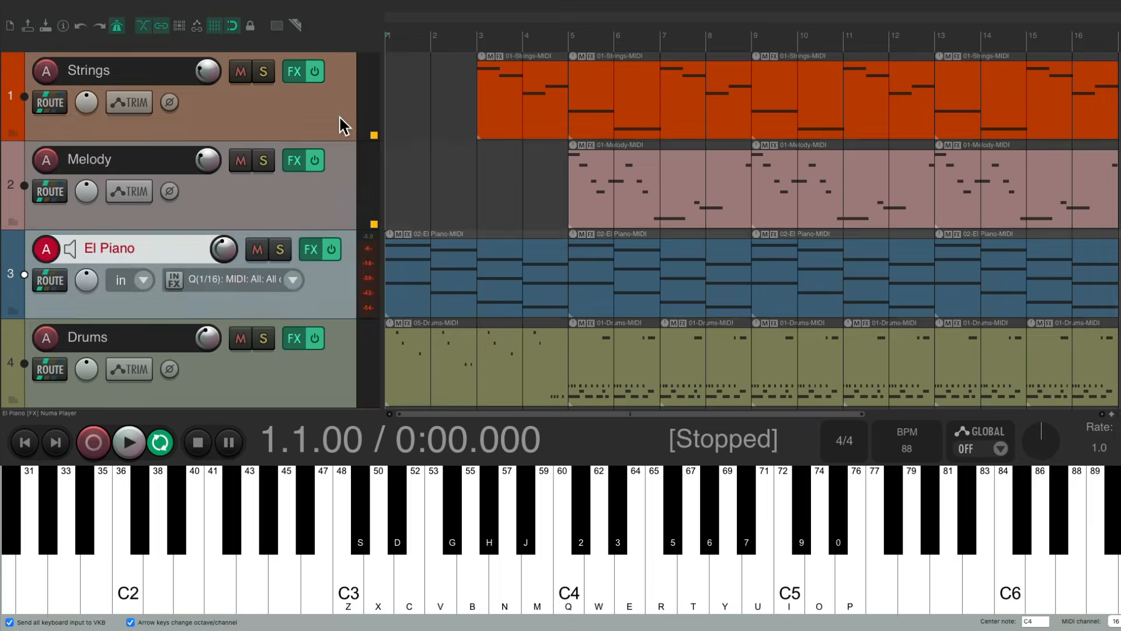